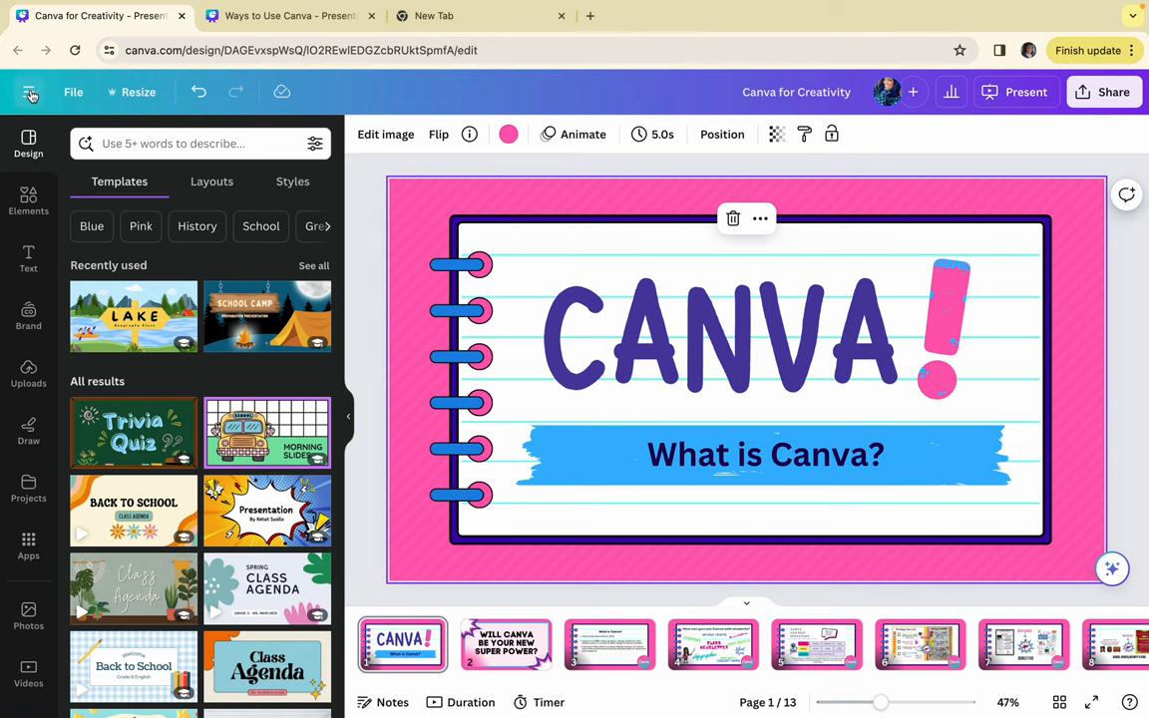
# Step: Leave the Canva for Creativity editor through the main menu and browse the home page
pyautogui.click(30, 92)
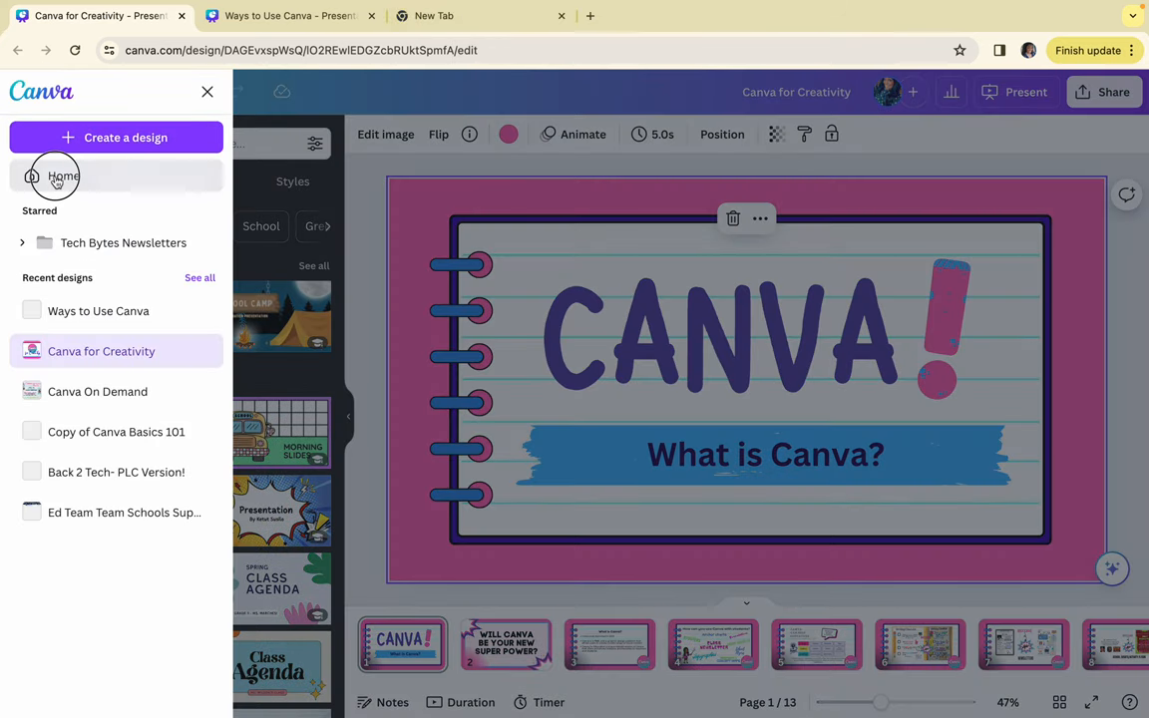
pyautogui.click(63, 176)
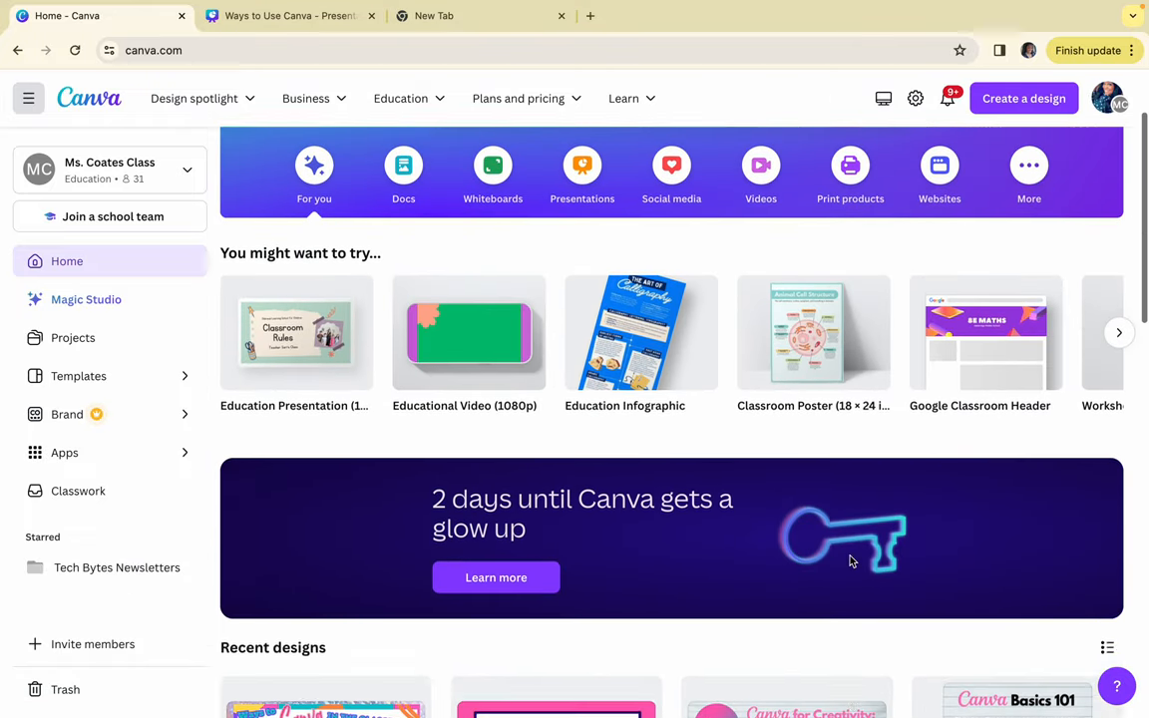
pyautogui.scroll(-3)
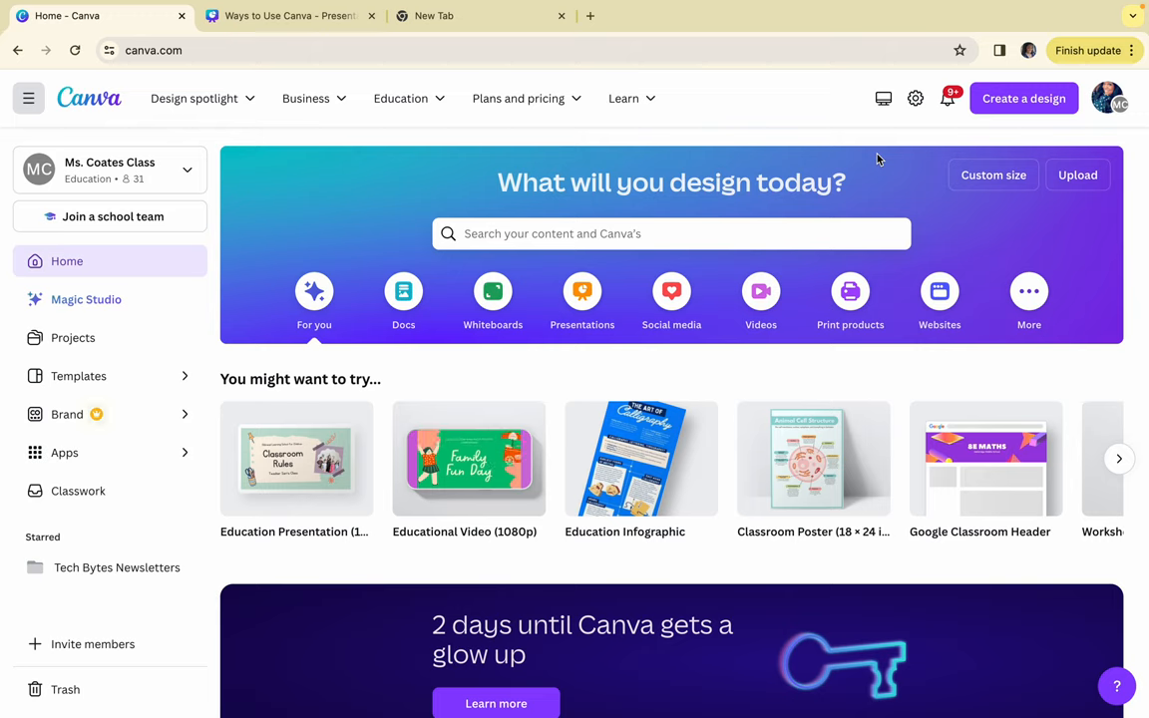
pyautogui.moveTo(1022, 98)
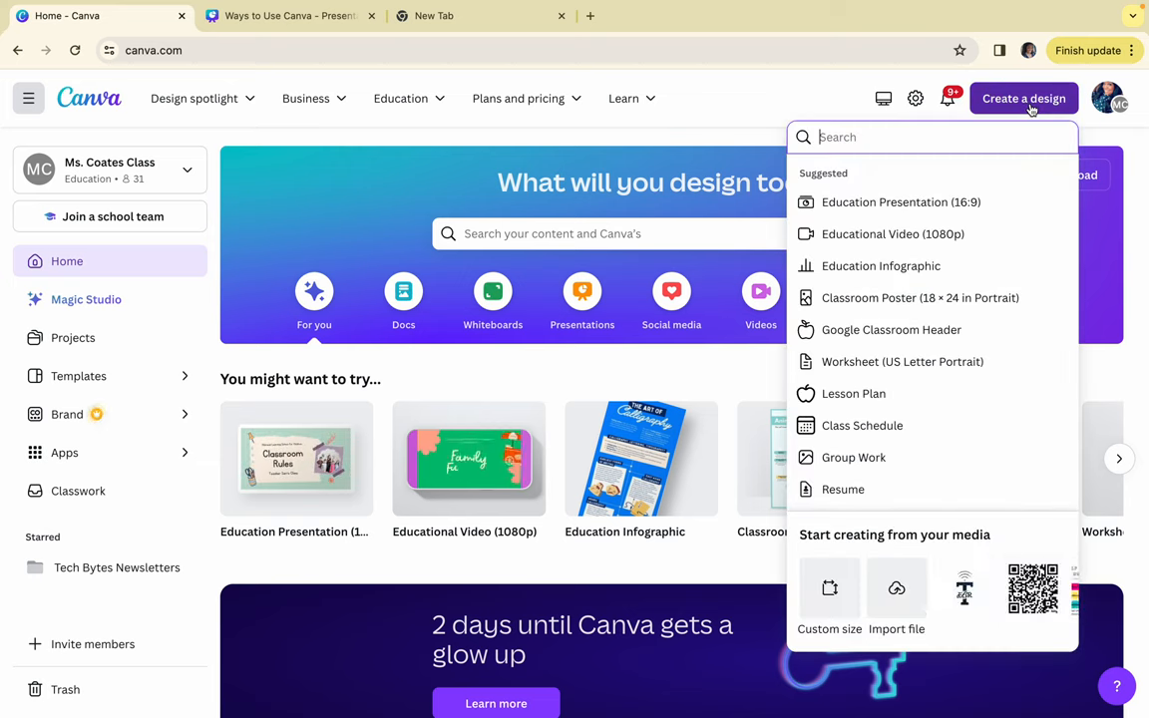
# Step: Try the 'us letter' and 'flyer' design searches, then create a blank US Letter document
pyautogui.write('u')
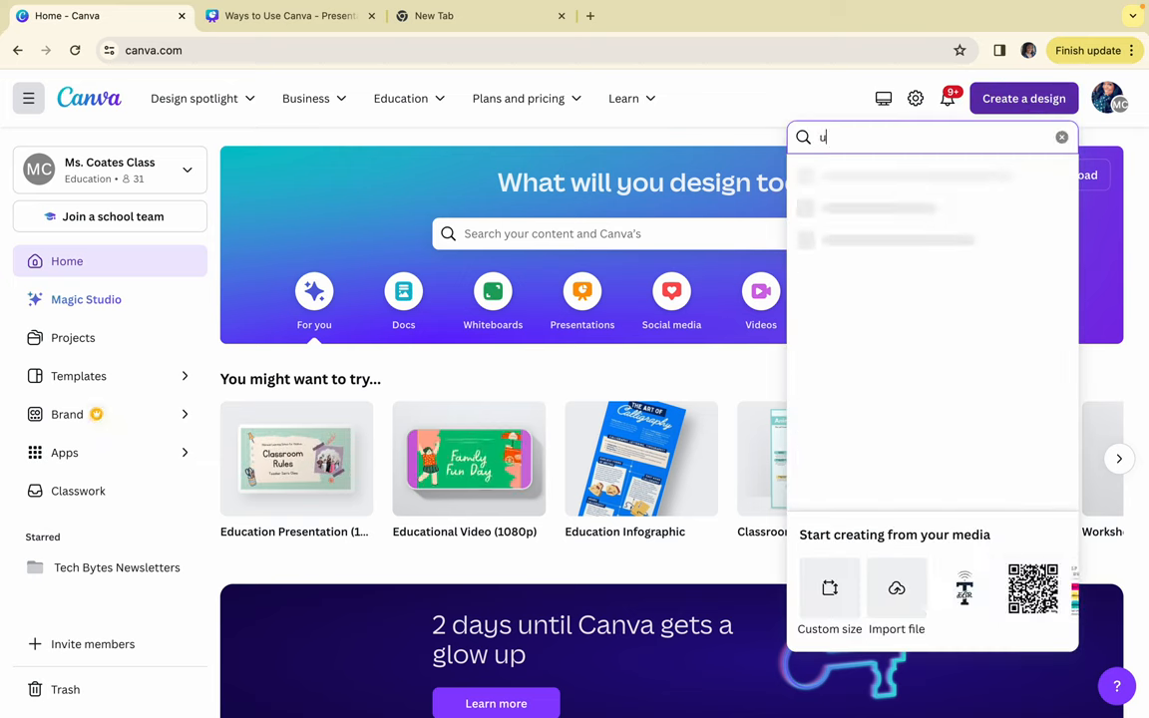
pyautogui.write('s letter')
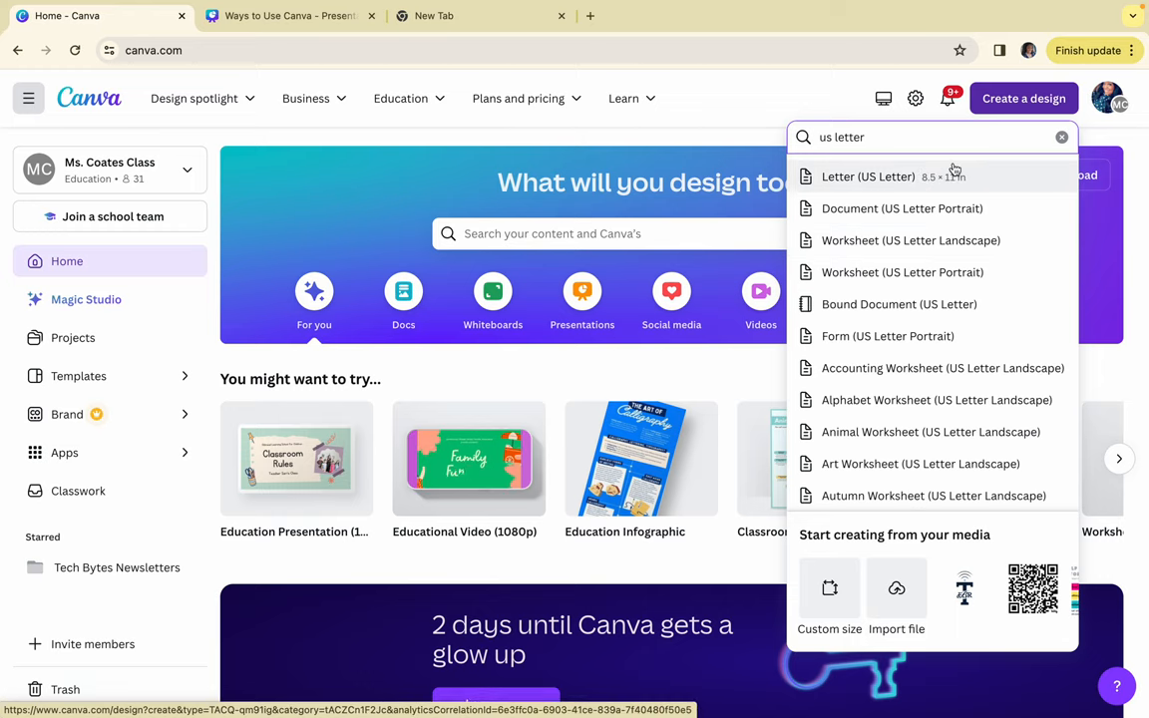
pyautogui.press('Backspace')
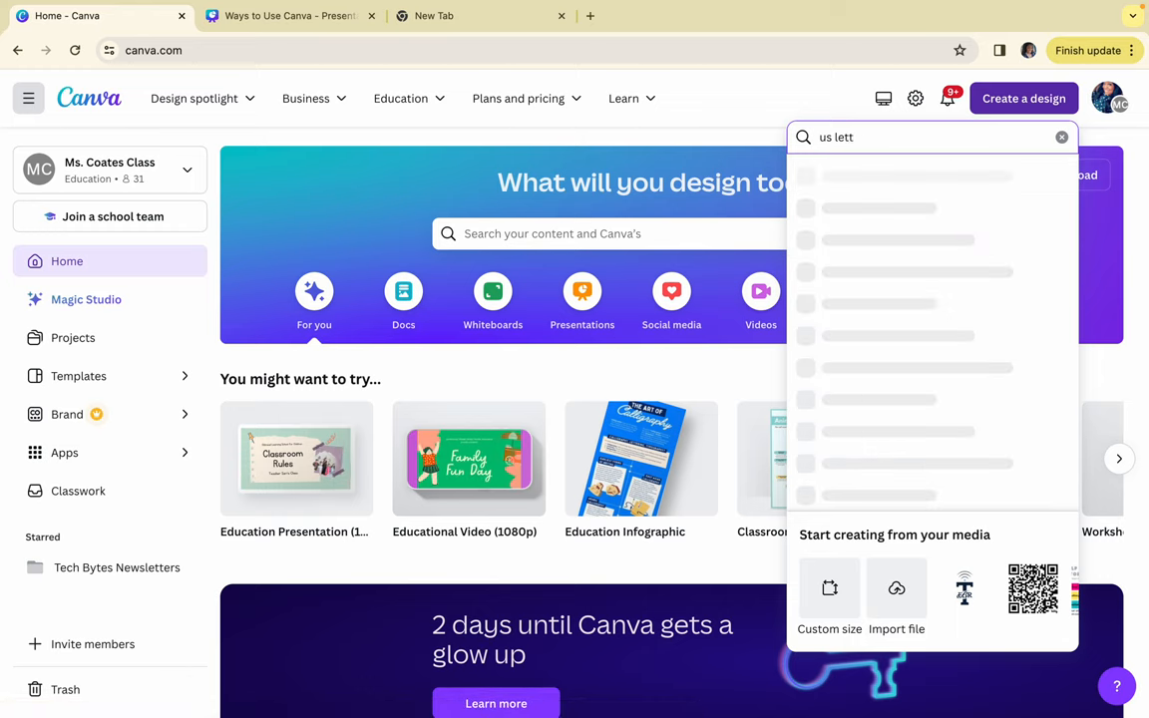
pyautogui.write('flyer')
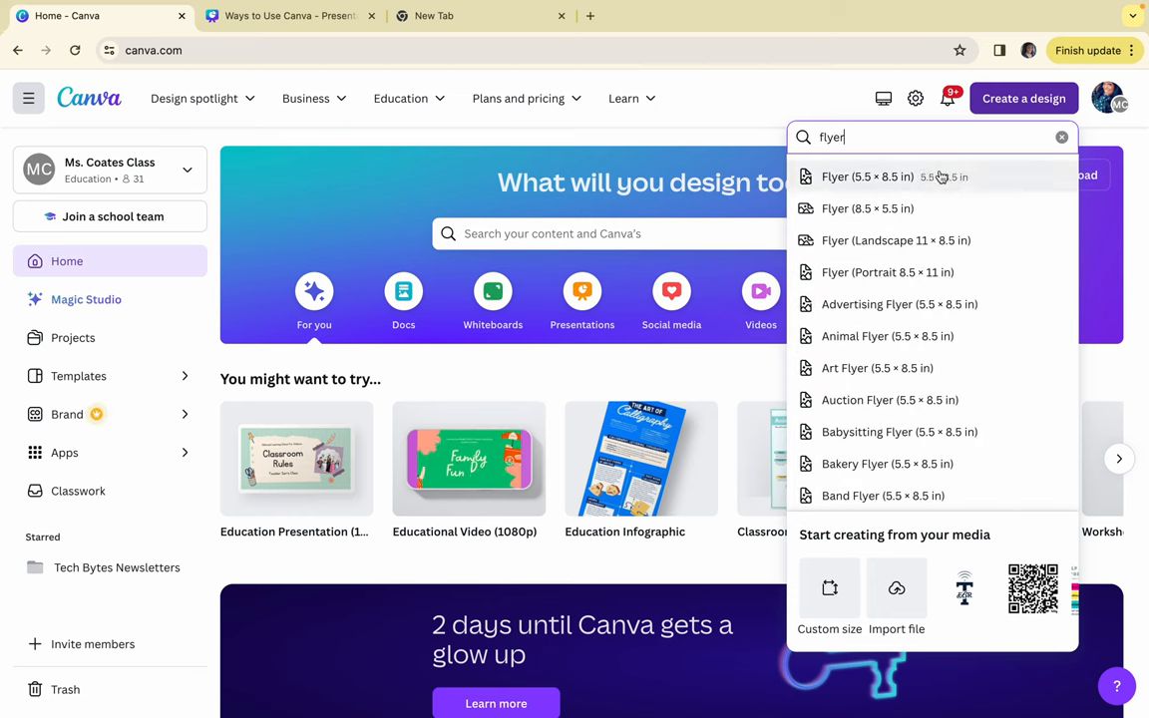
pyautogui.click(1062, 136)
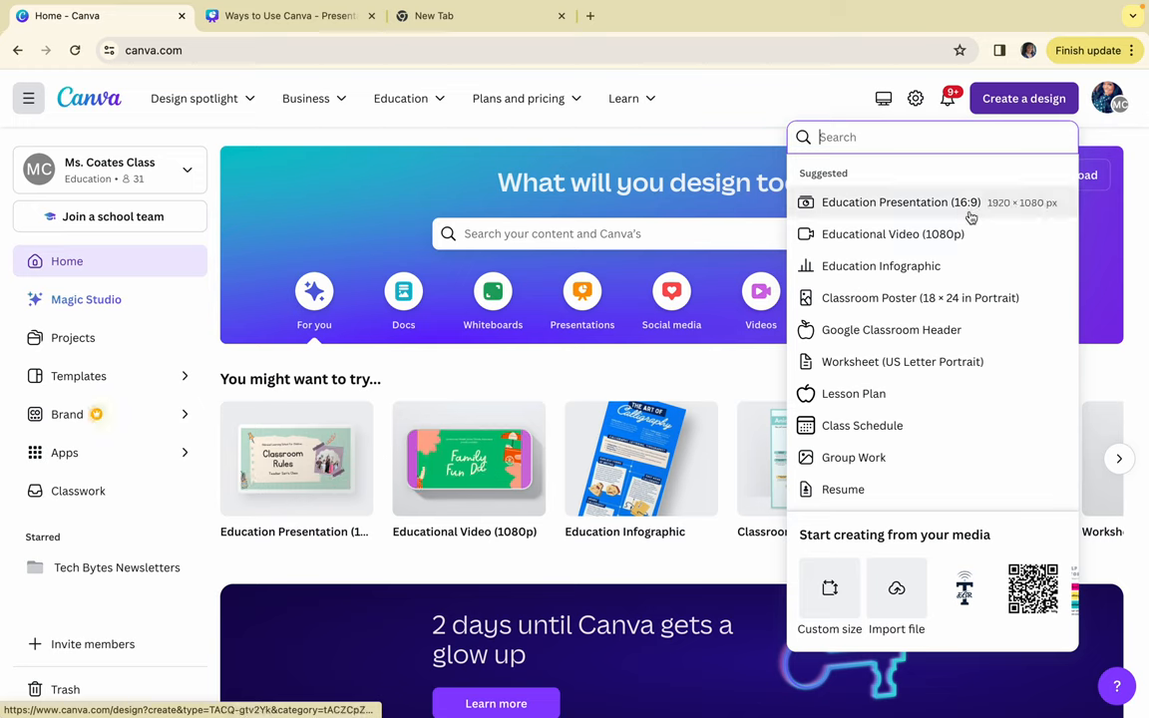
pyautogui.write('us letter')
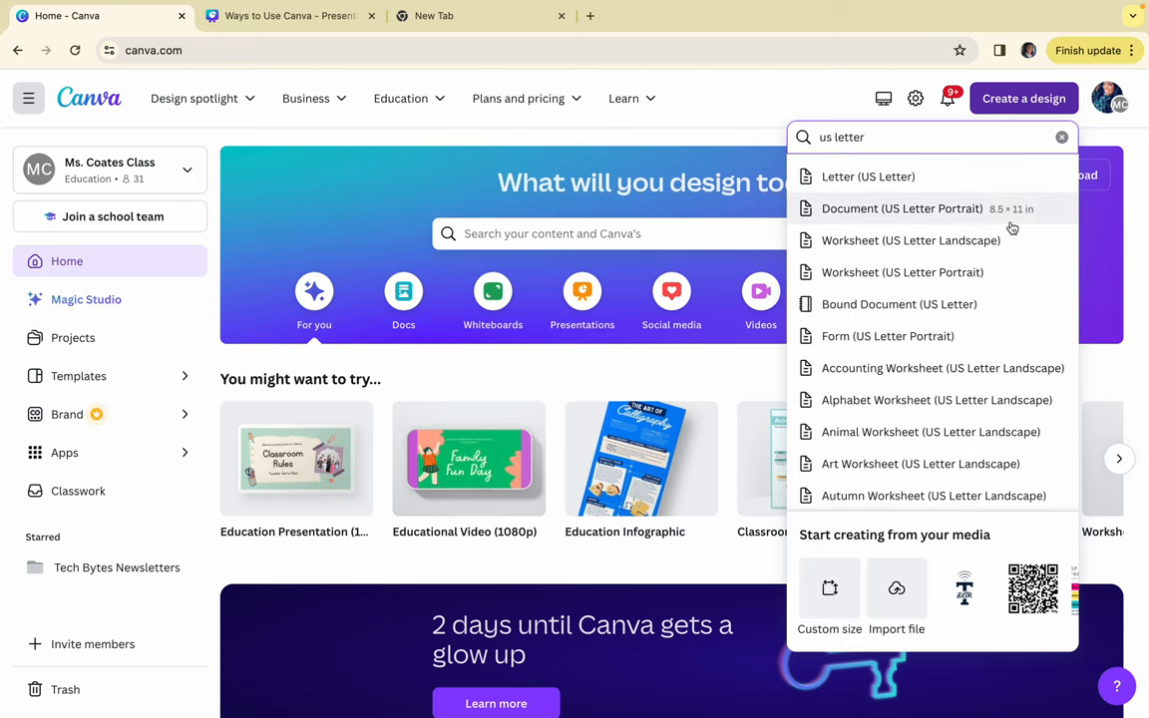
pyautogui.click(867, 177)
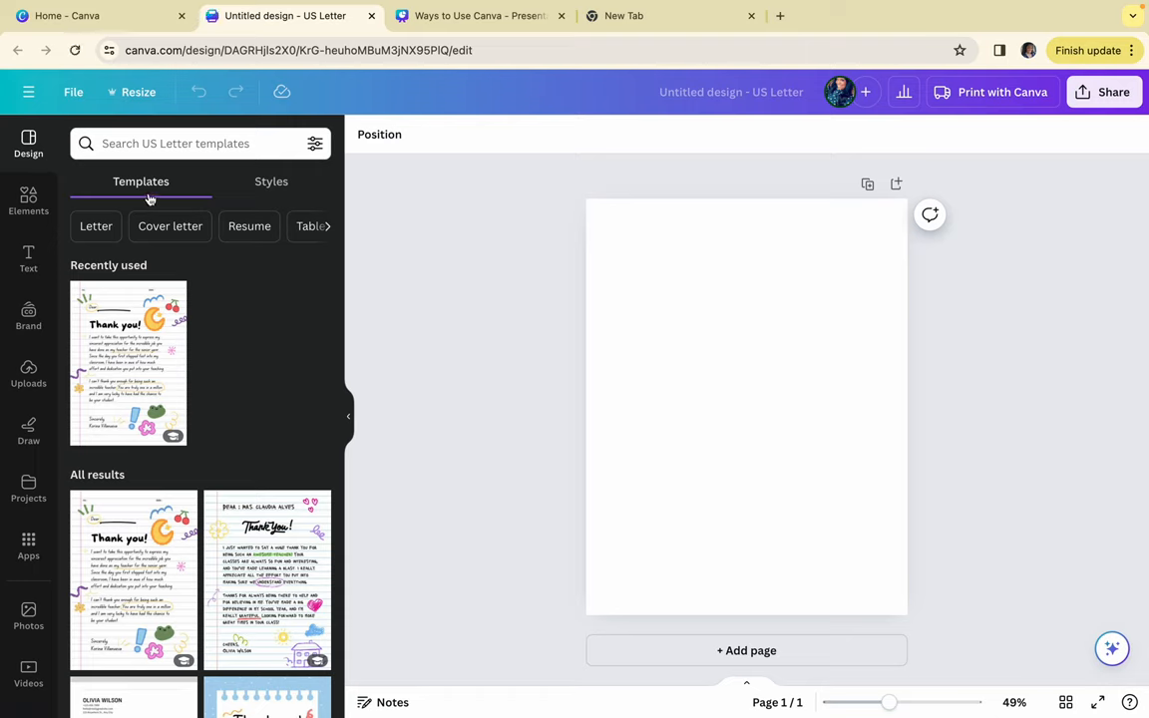
pyautogui.scroll(-3)
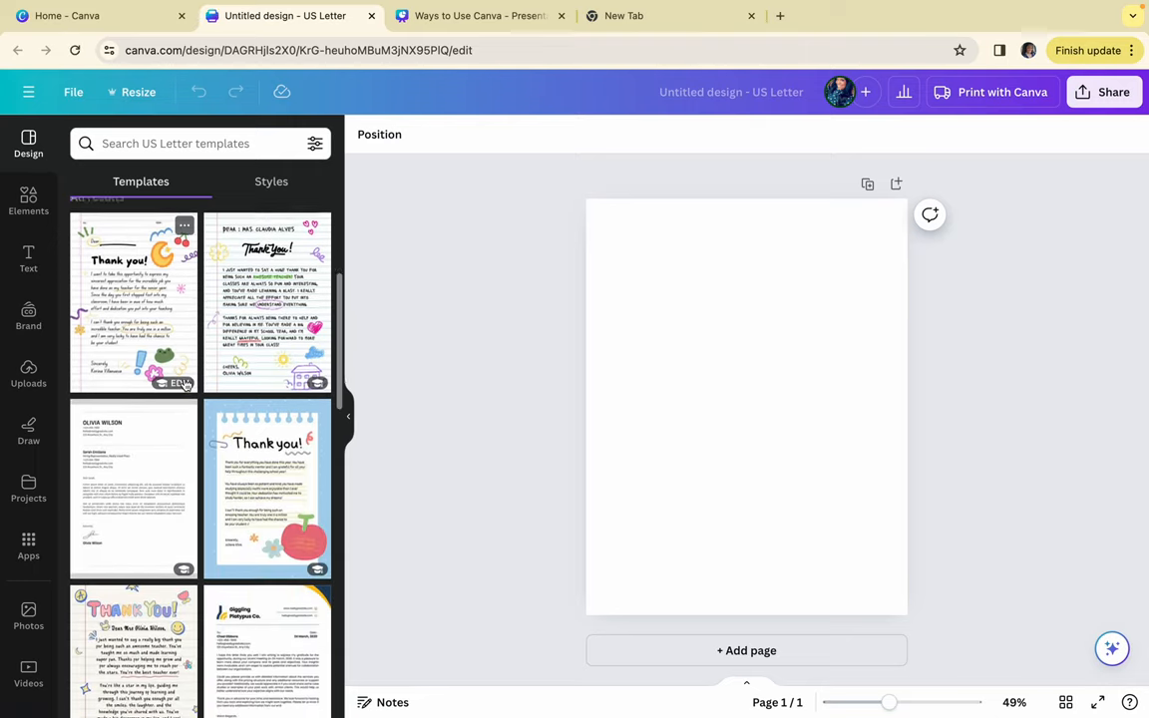
pyautogui.scroll(-3)
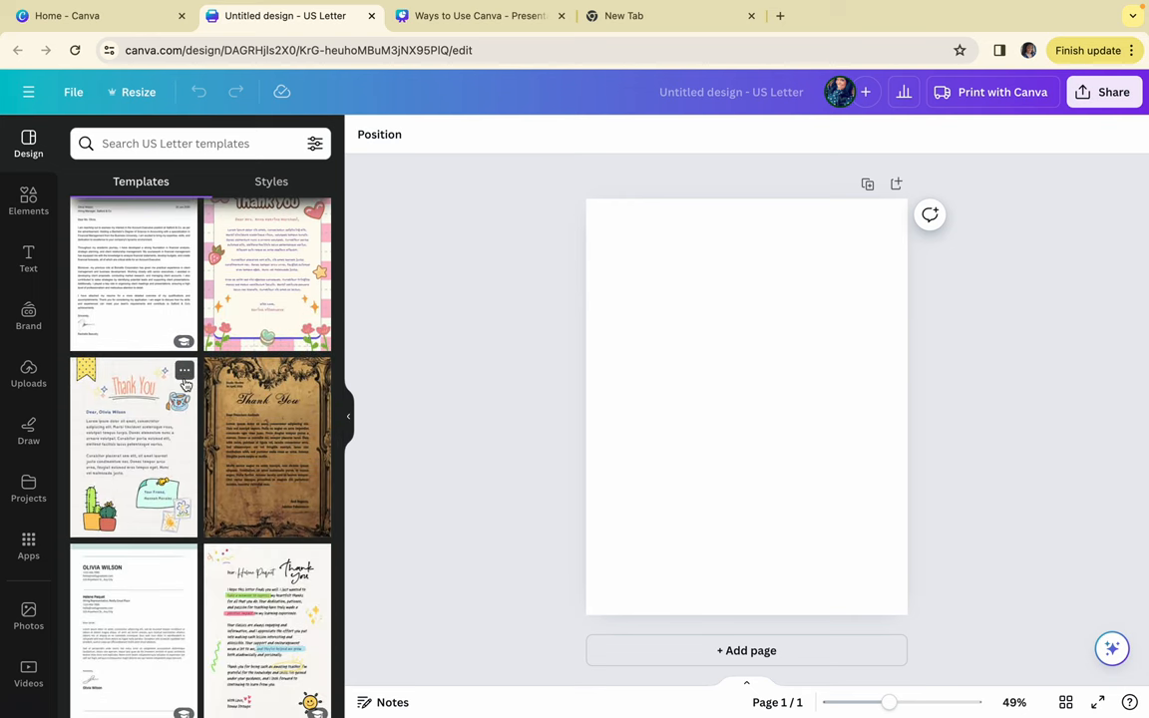
pyautogui.moveTo(399, 282)
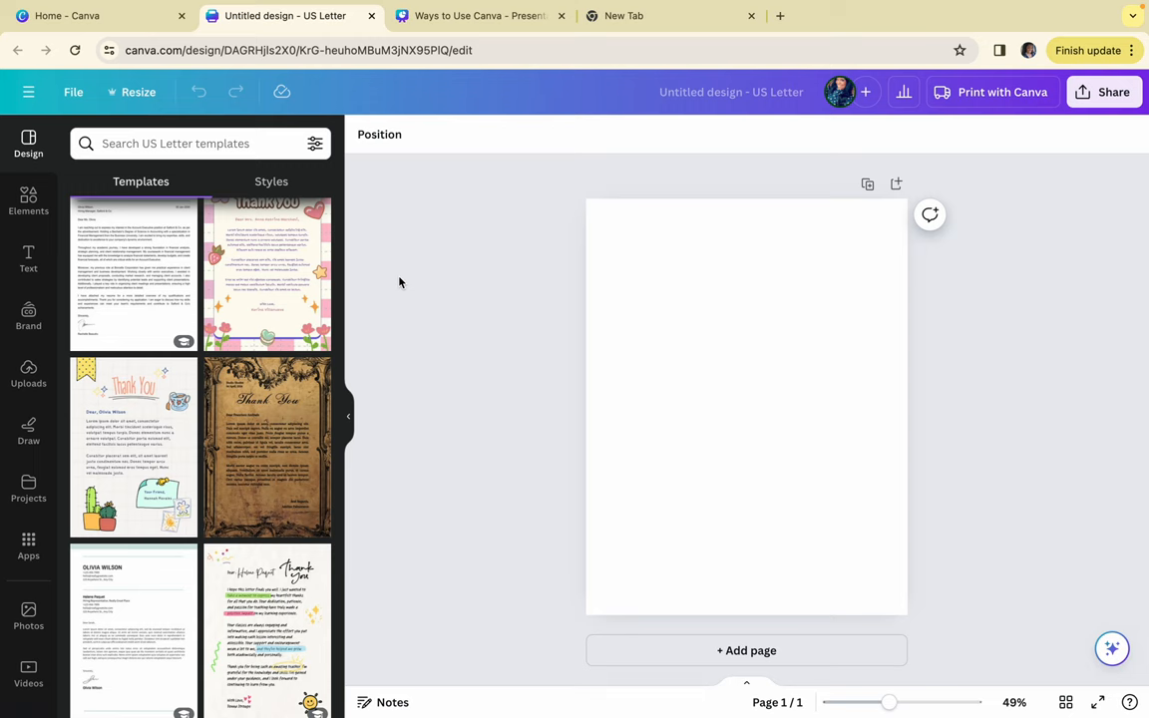
pyautogui.moveTo(502, 110)
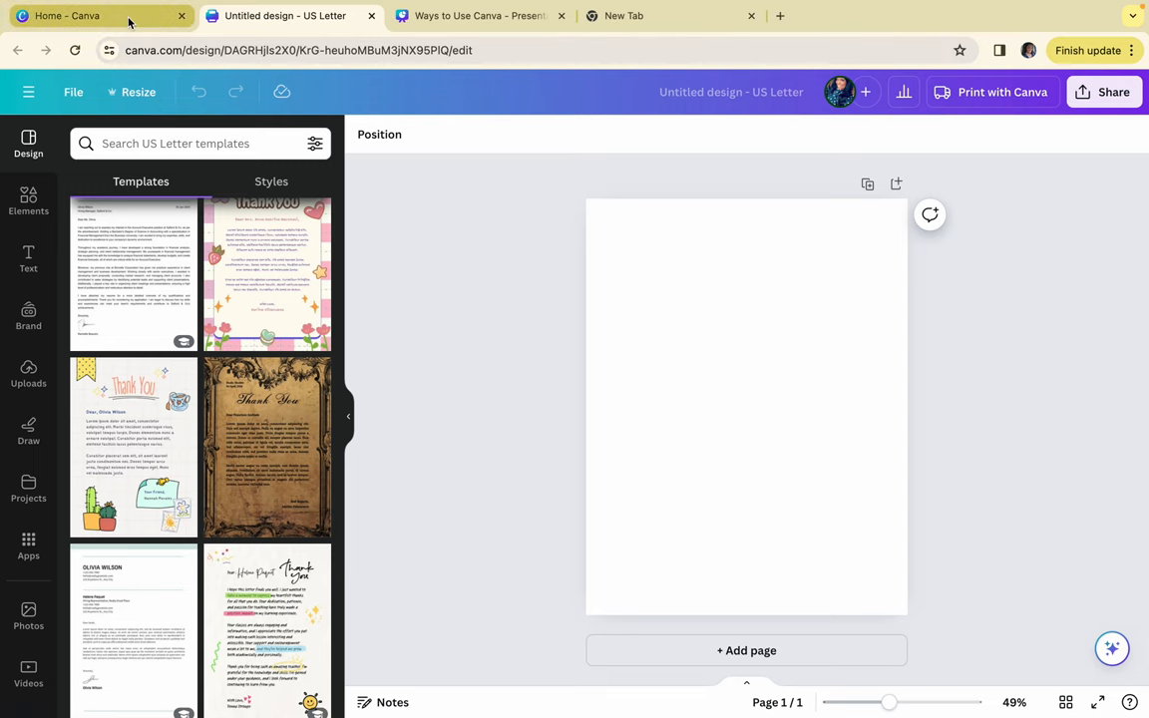
# Step: From the Home tab, create a blank Education Presentation (16:9) and open its side panel
pyautogui.click(95, 15)
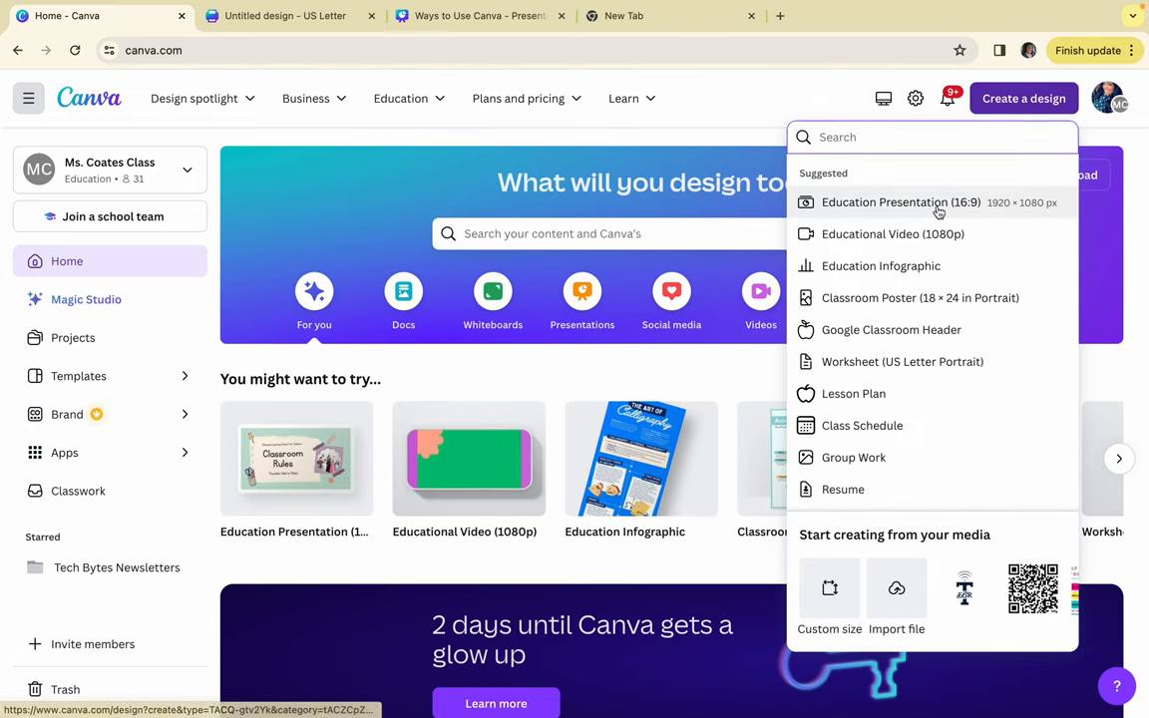
pyautogui.click(901, 203)
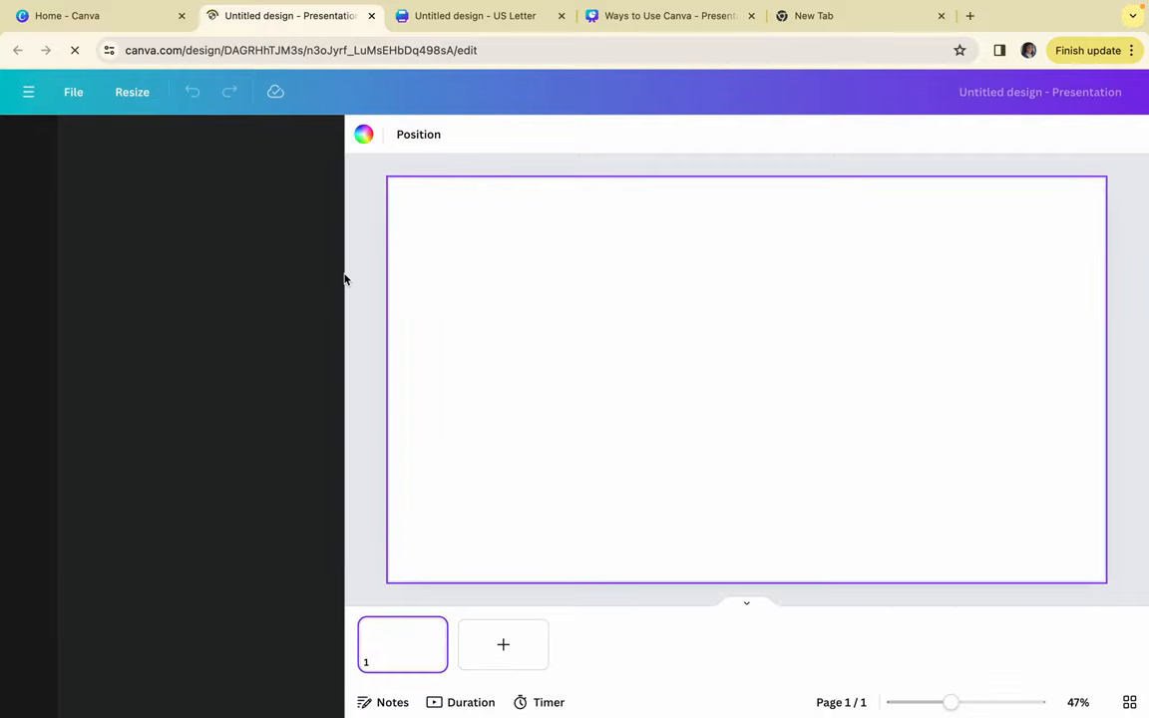
pyautogui.click(28, 143)
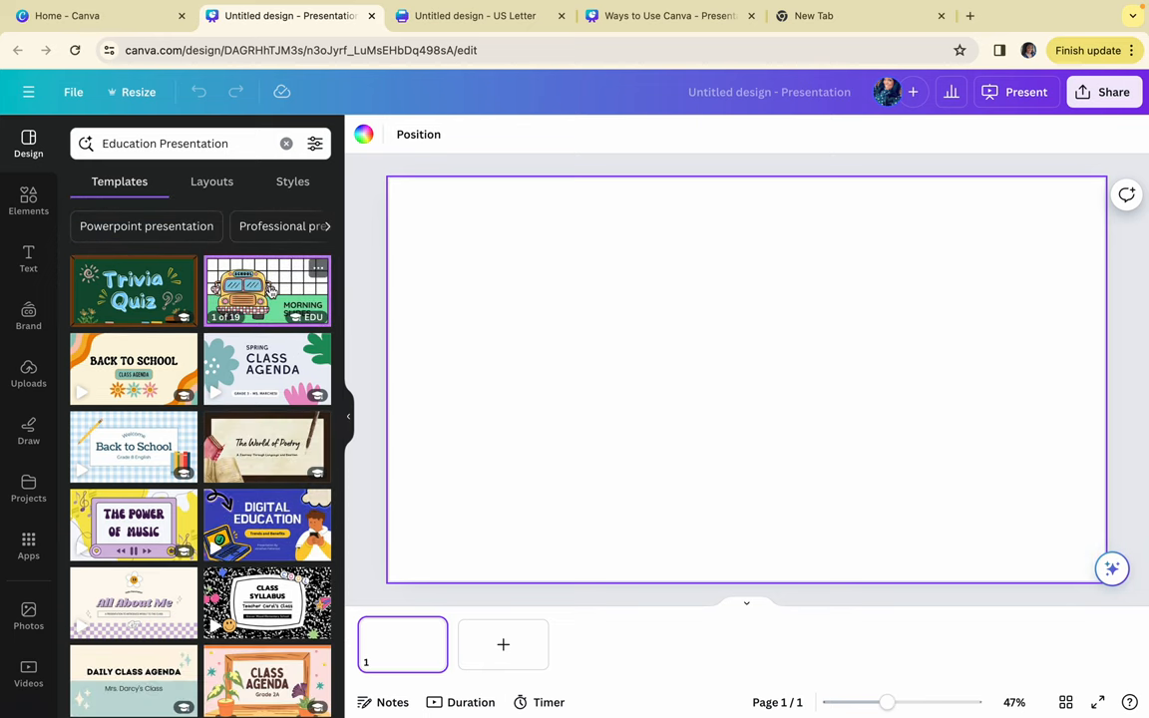
# Step: Apply all 19 Morning Slides template pages, then return to the US Letter design
pyautogui.click(268, 291)
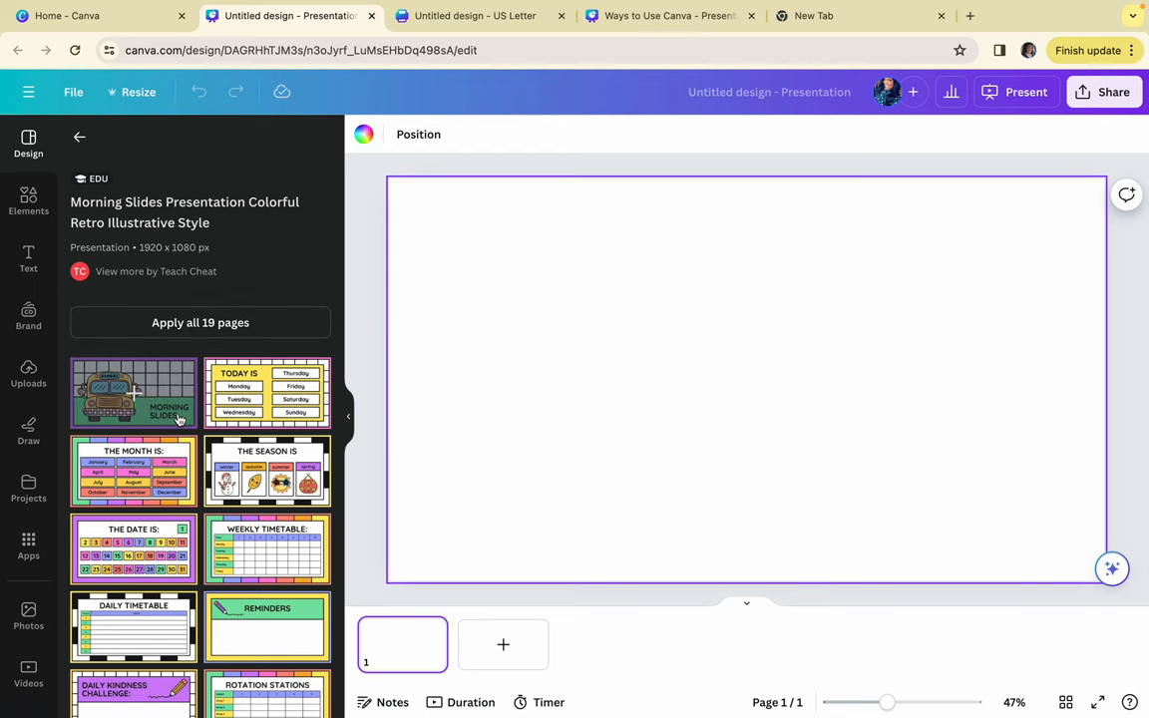
pyautogui.click(134, 391)
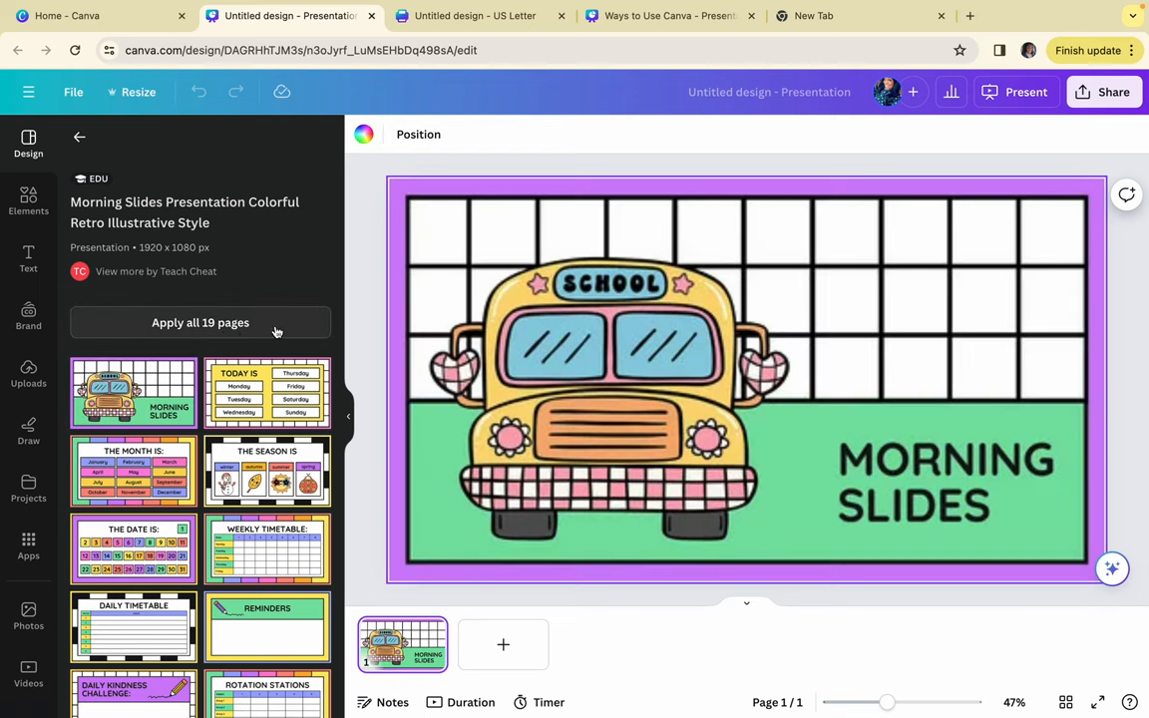
pyautogui.click(199, 322)
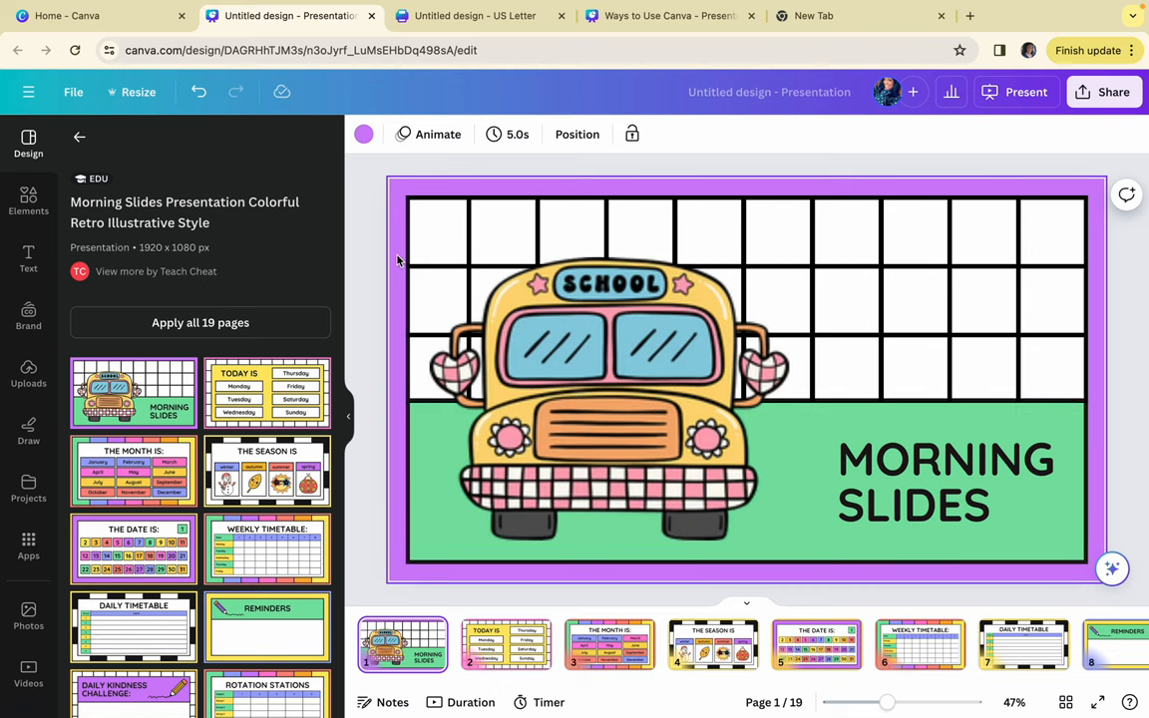
pyautogui.moveTo(423, 39)
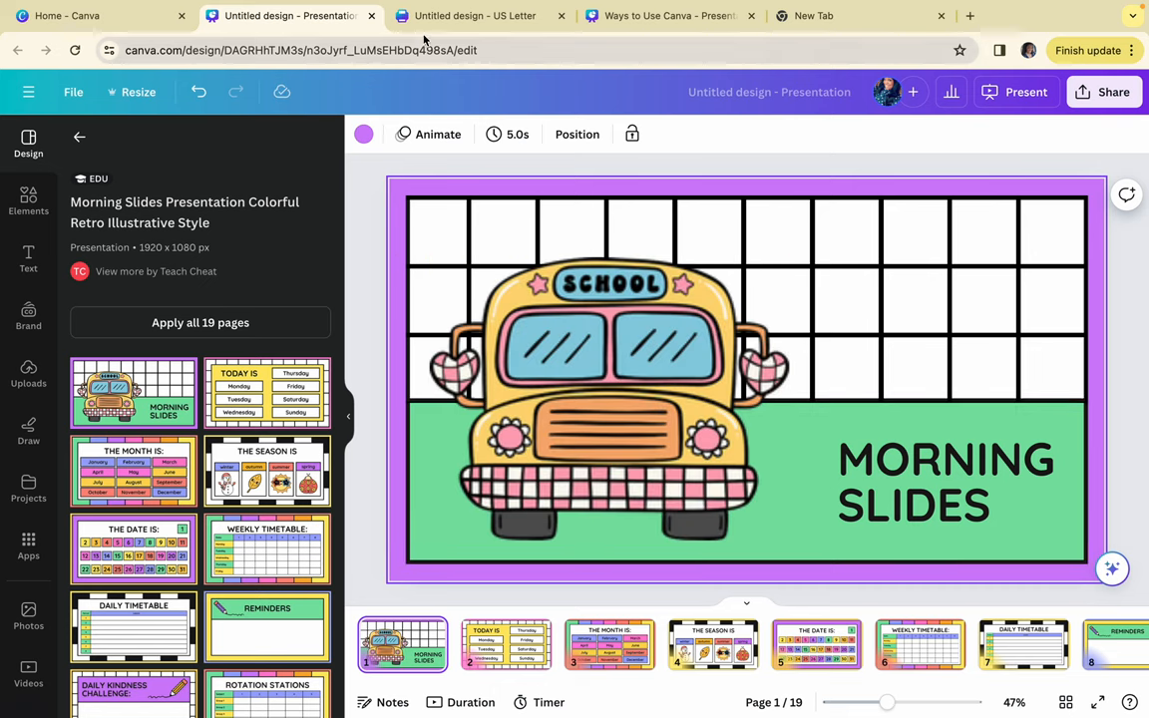
pyautogui.click(476, 15)
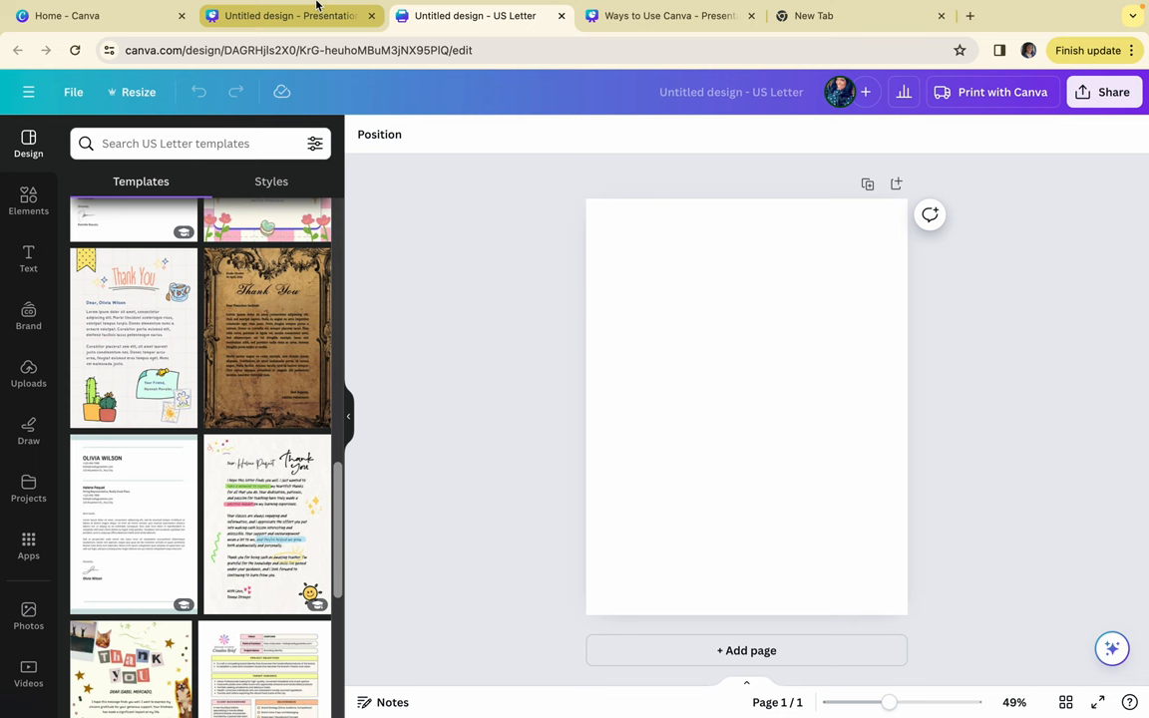
# Step: Change the cover title to 'MS COATES CLASS', centred and coloured pink
pyautogui.click(286, 15)
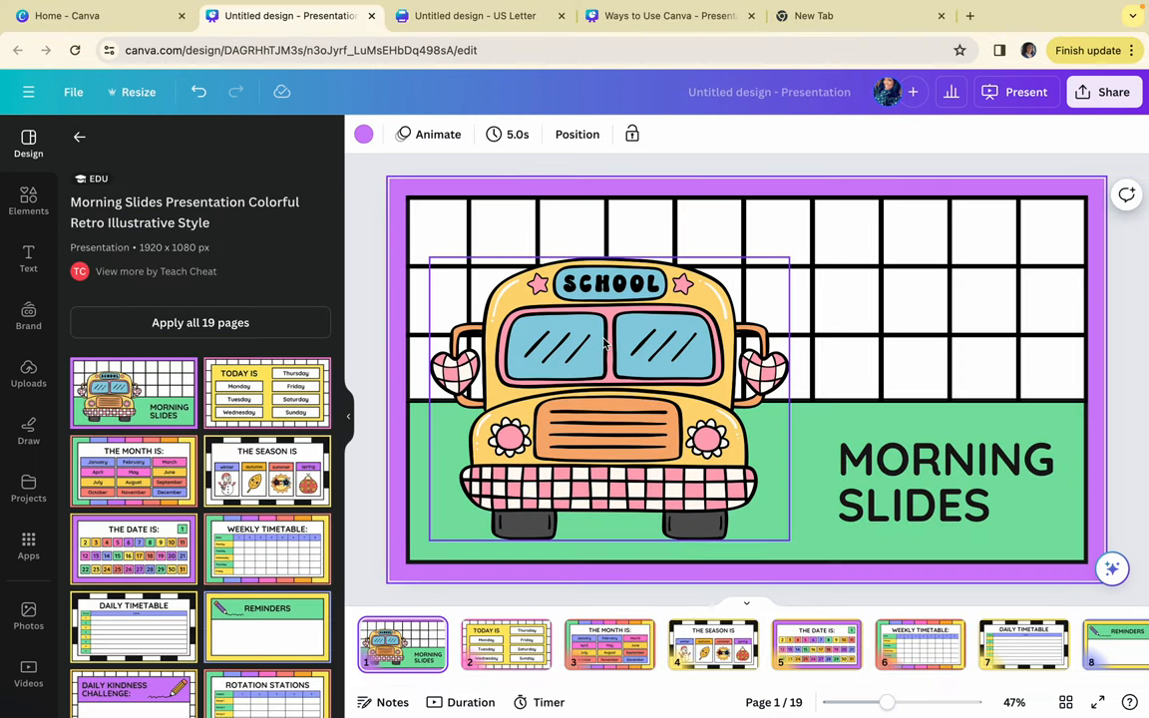
pyautogui.click(948, 481)
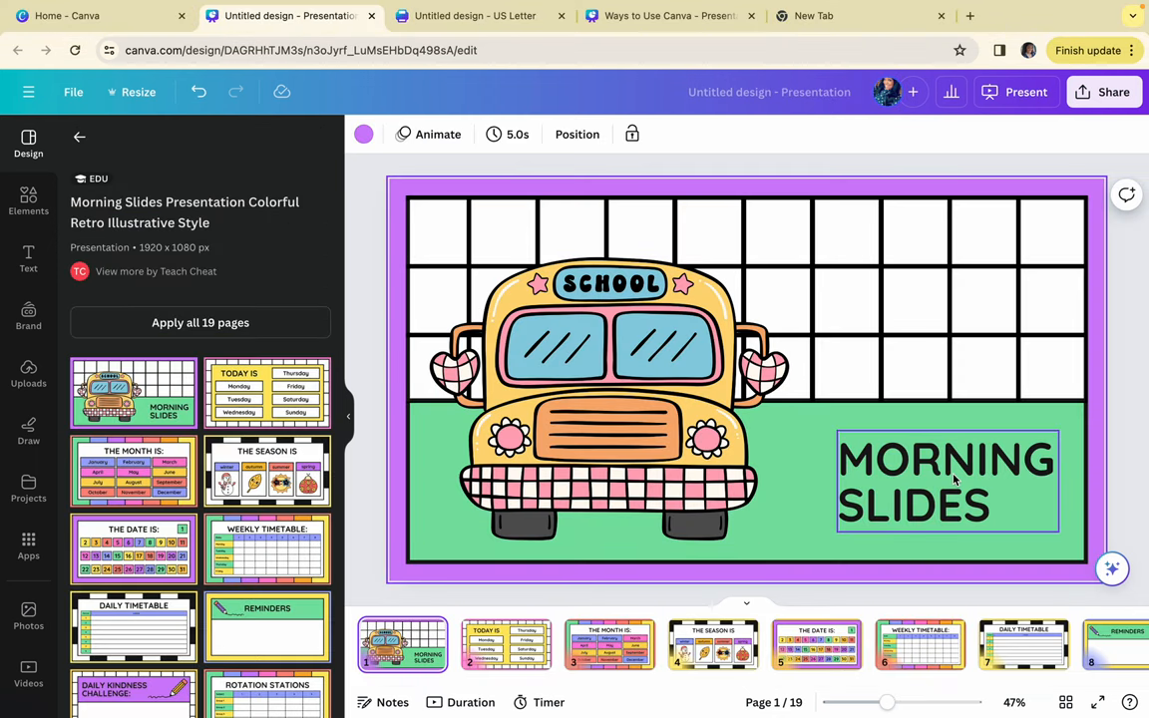
pyautogui.doubleClick(912, 504)
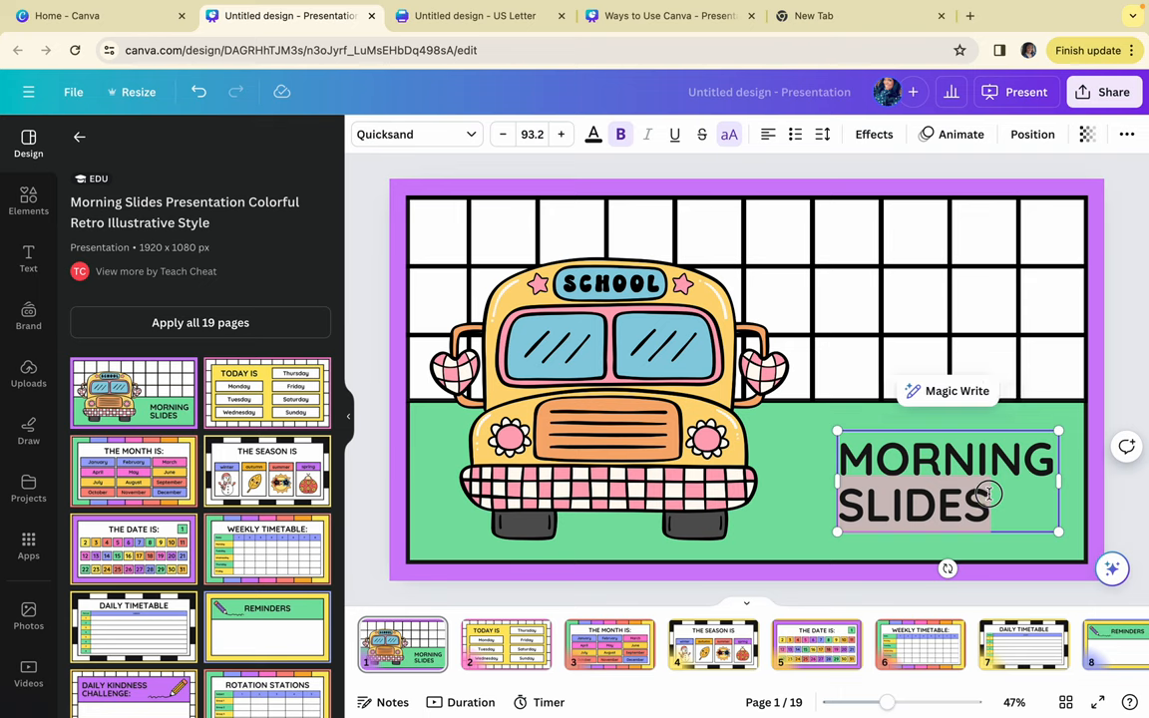
pyautogui.write('MS COATES')
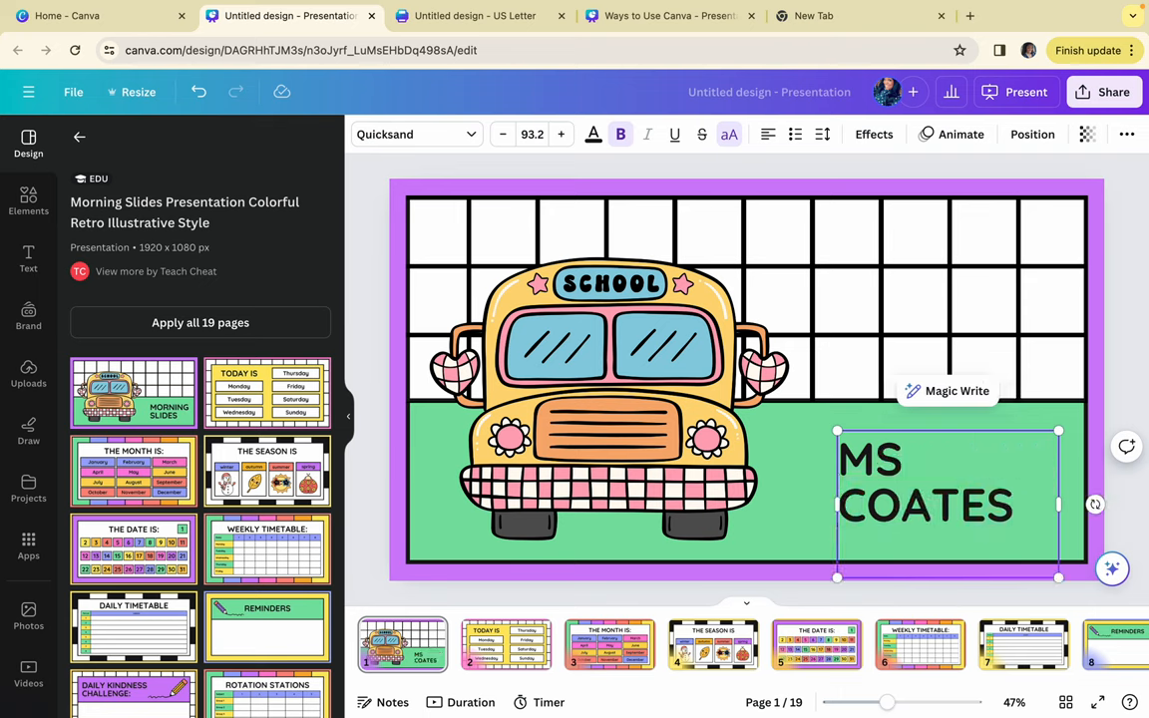
pyautogui.write('CLASS')
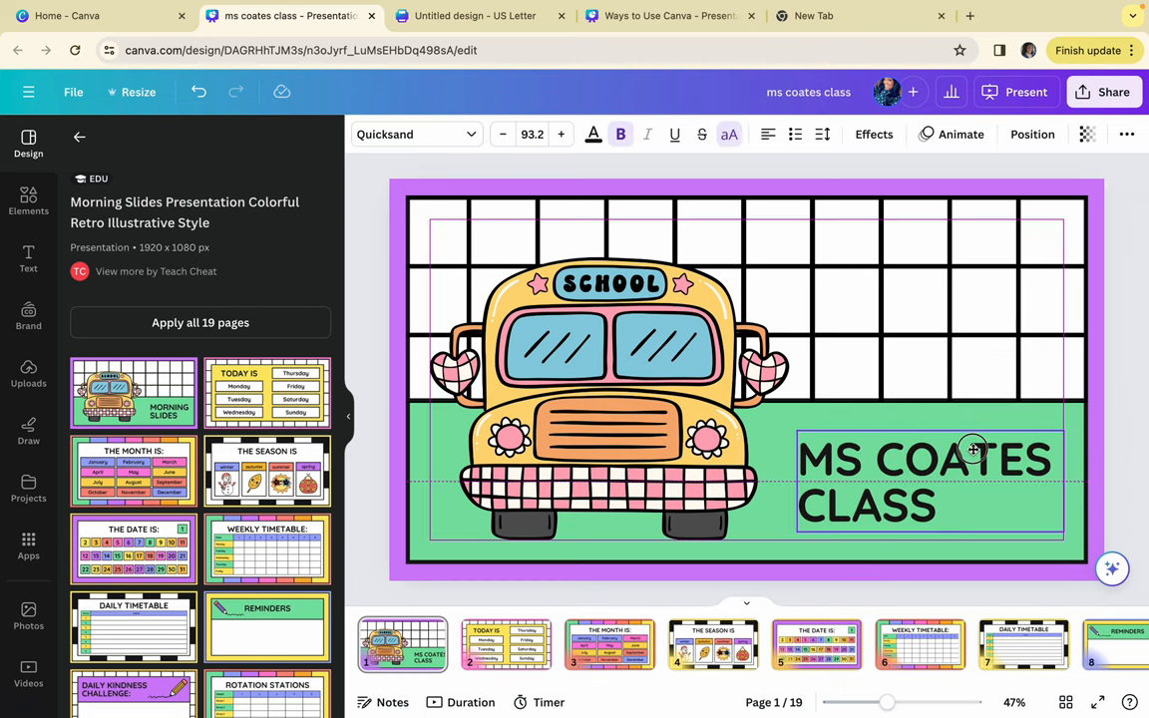
pyautogui.click(972, 450)
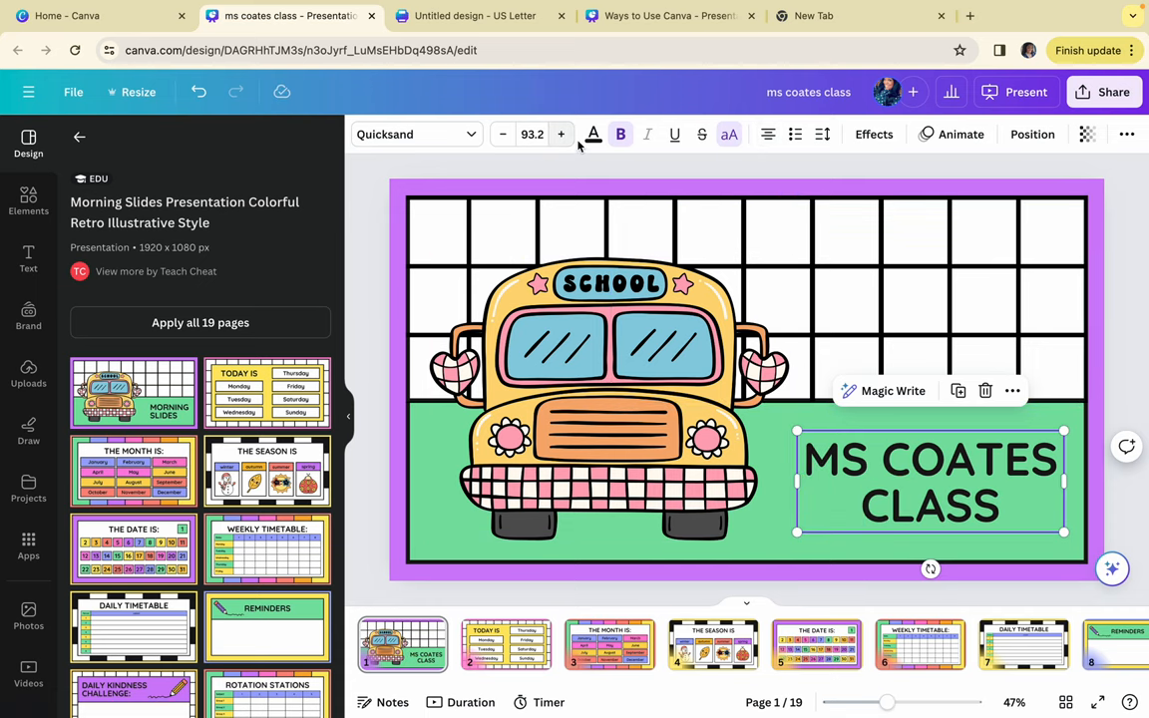
pyautogui.click(593, 134)
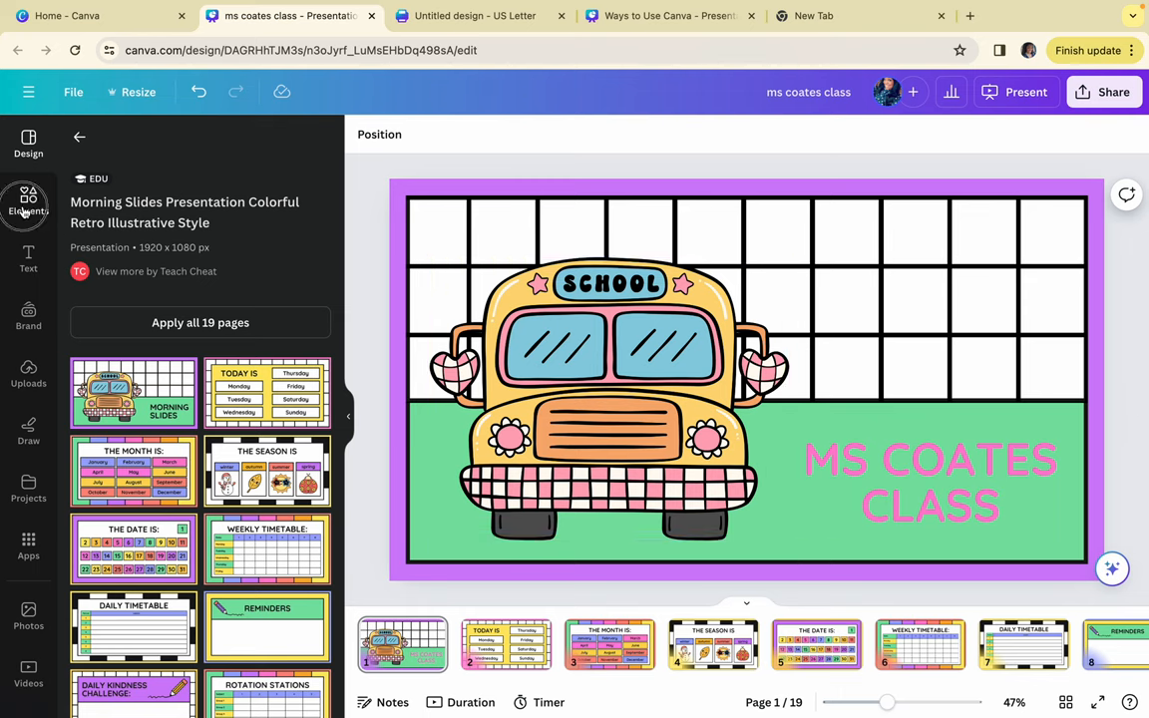
# Step: Search Elements for 'apple' and insert the smiling cartoon apple on the cover slide
pyautogui.click(28, 203)
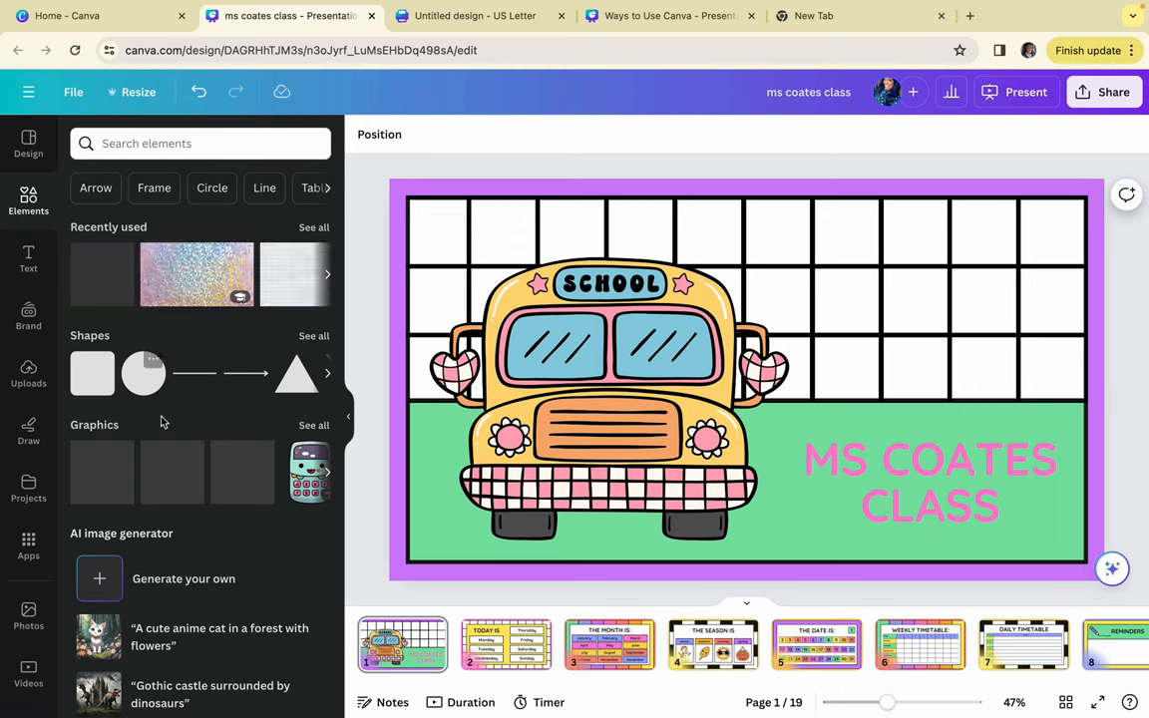
pyautogui.scroll(-3)
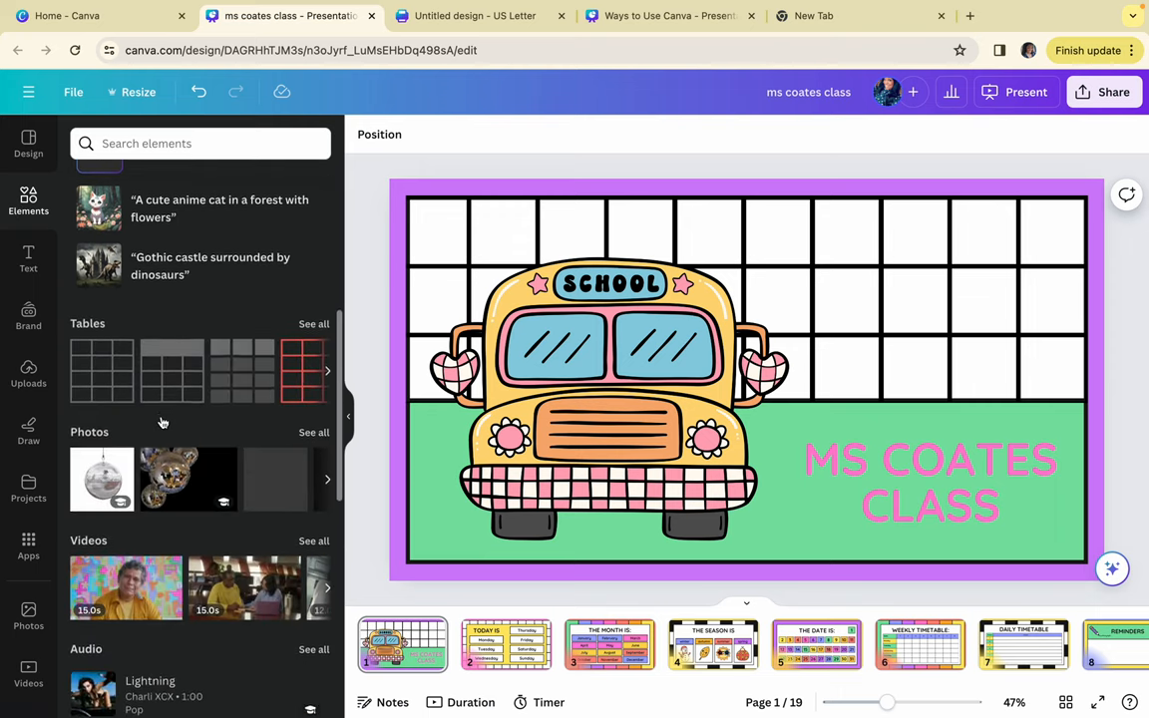
pyautogui.scroll(-3)
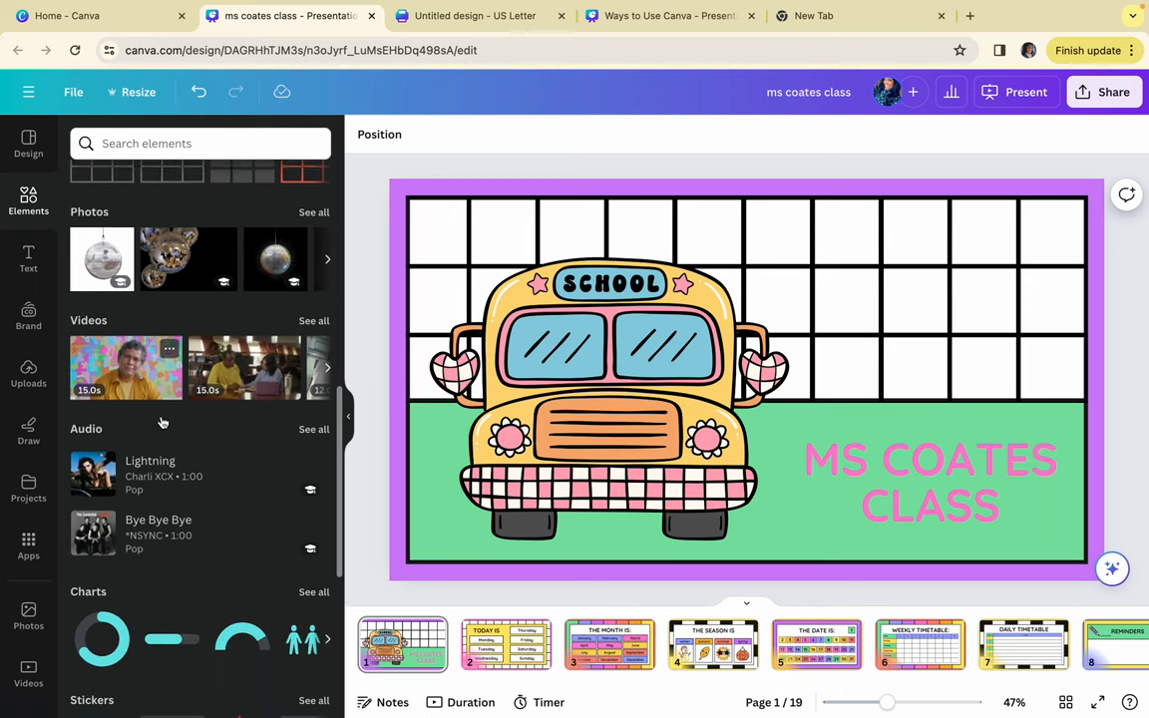
pyautogui.click(199, 143)
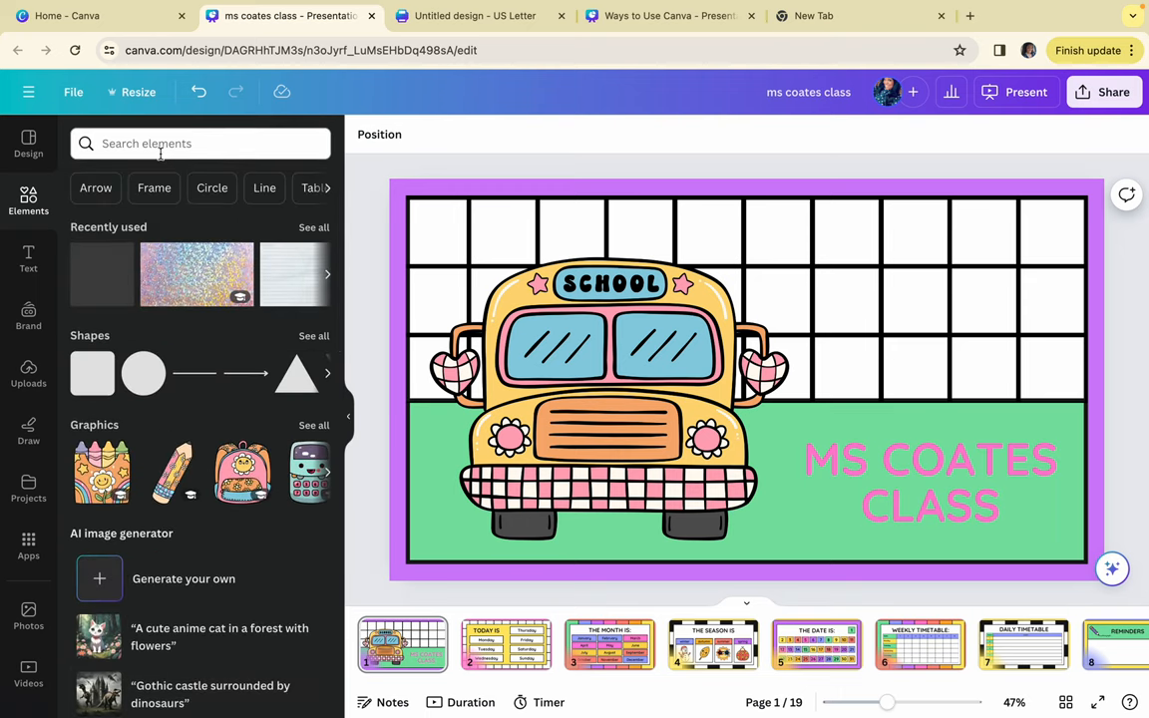
pyautogui.write('apple')
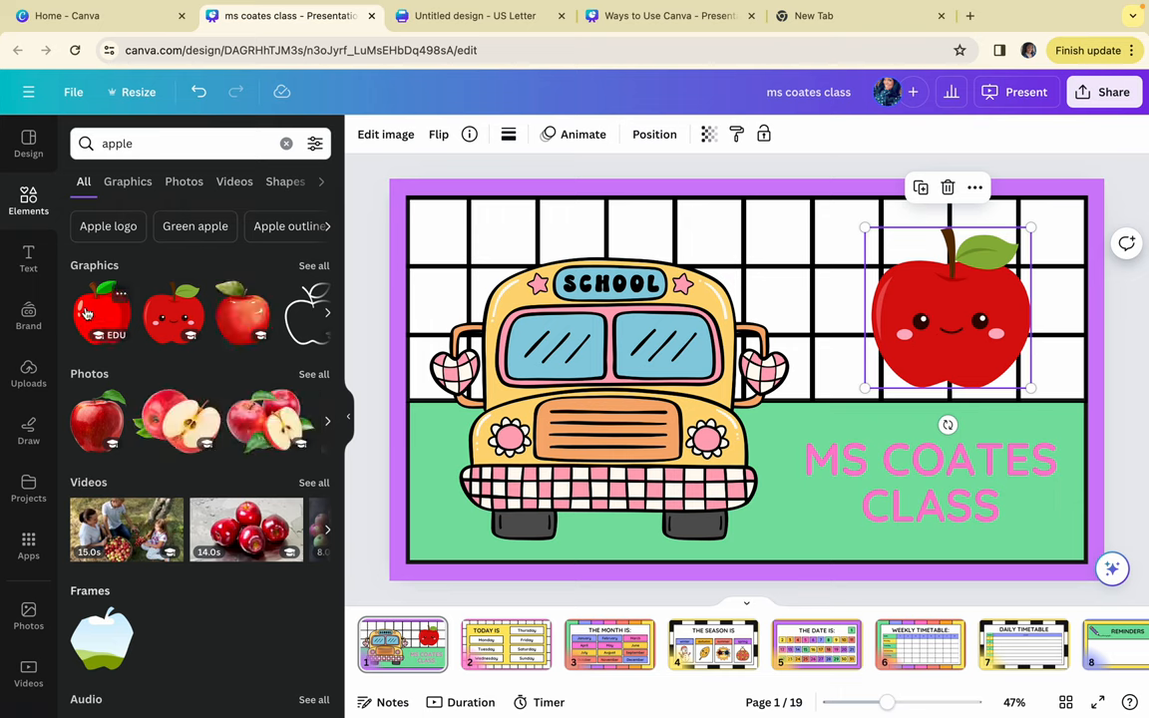
pyautogui.click(28, 257)
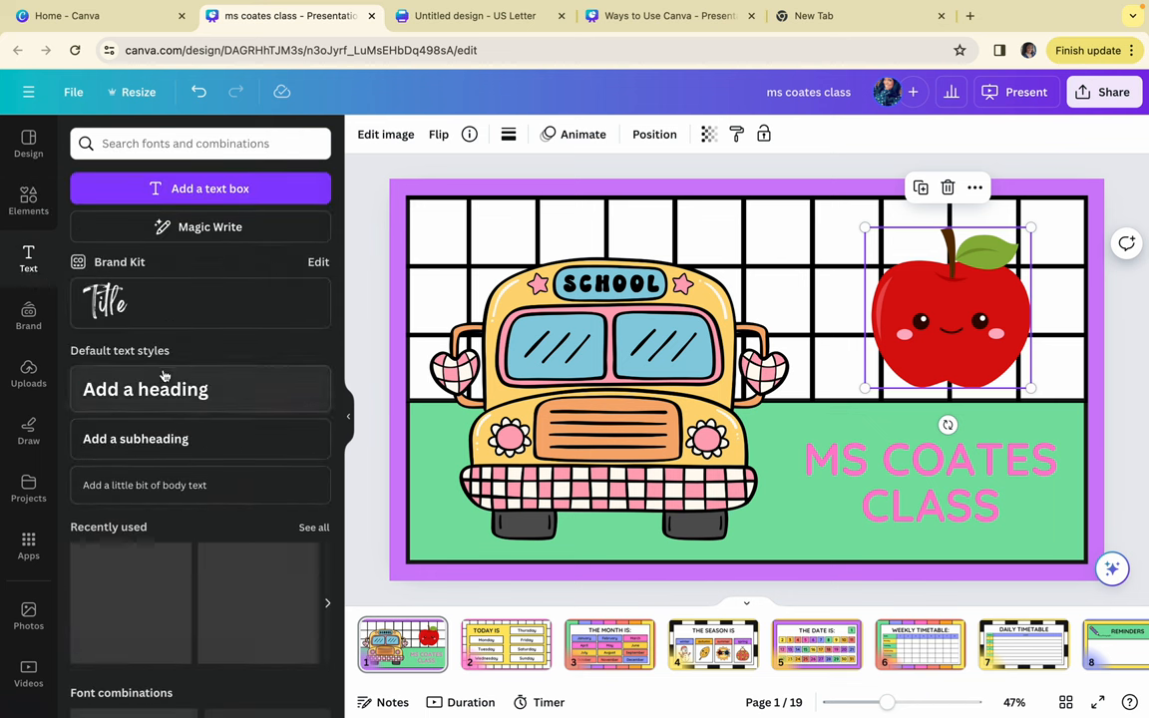
# Step: Add a 'Schedule' heading to the top of the cover slide and colour it red
pyautogui.click(145, 389)
pyautogui.write('C=')
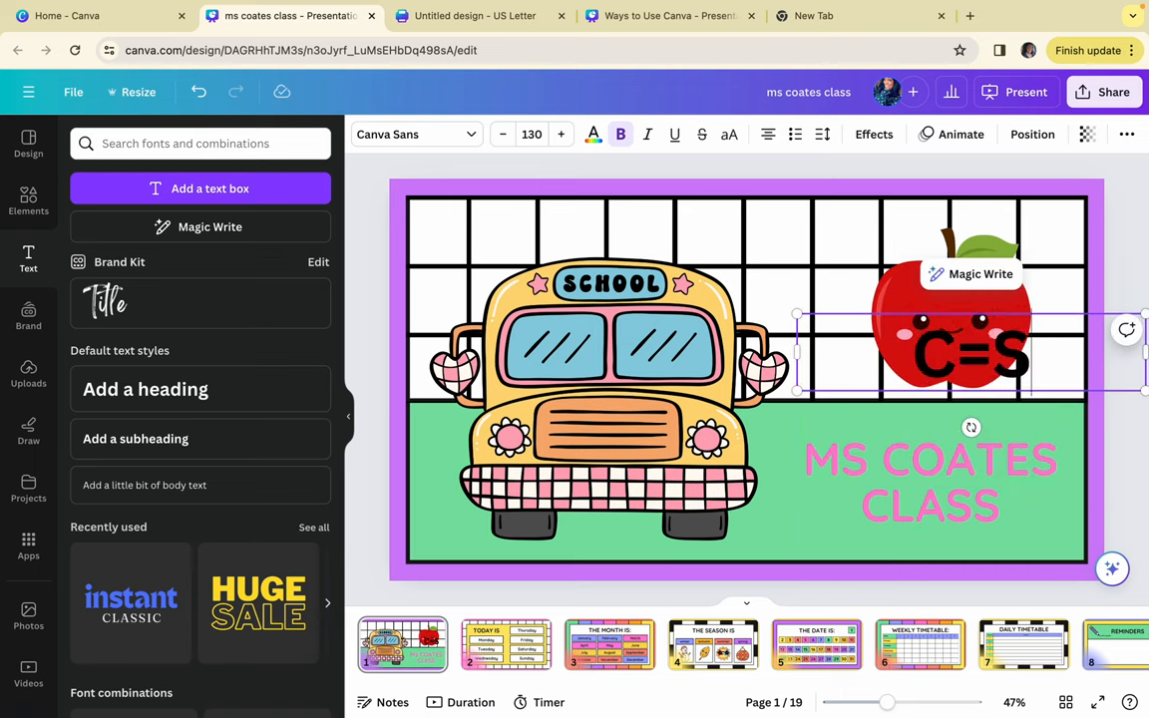
pyautogui.write('Schedule')
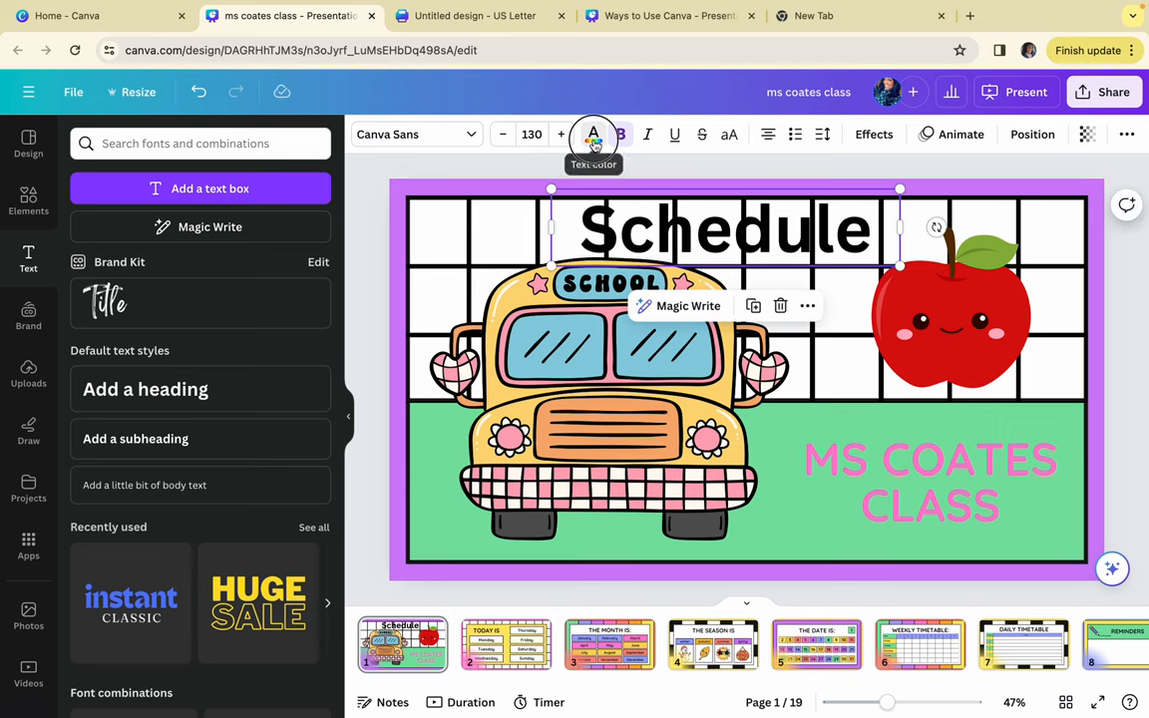
pyautogui.click(593, 134)
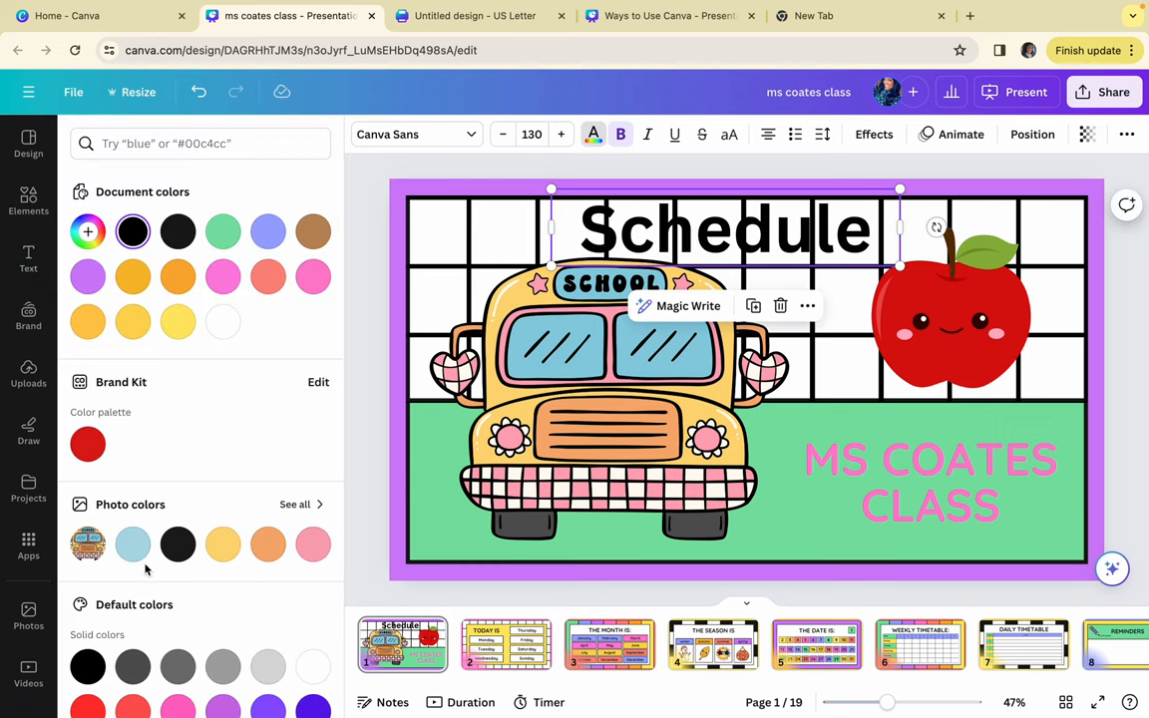
pyautogui.click(313, 592)
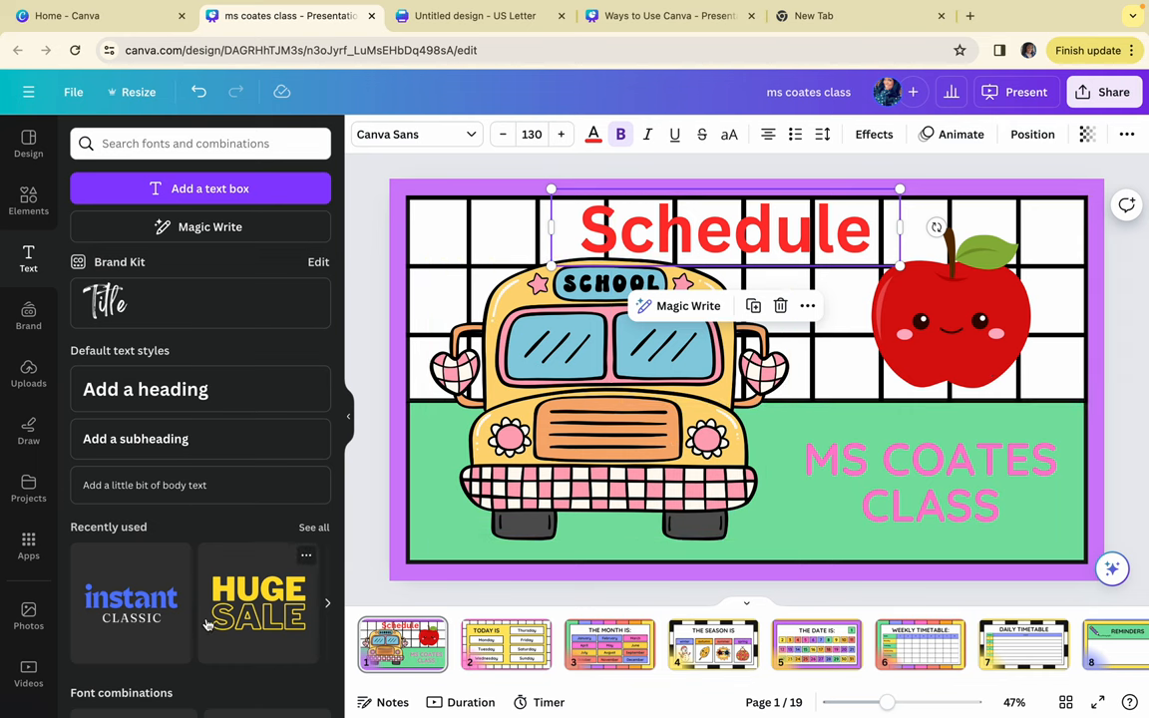
pyautogui.scroll(-3)
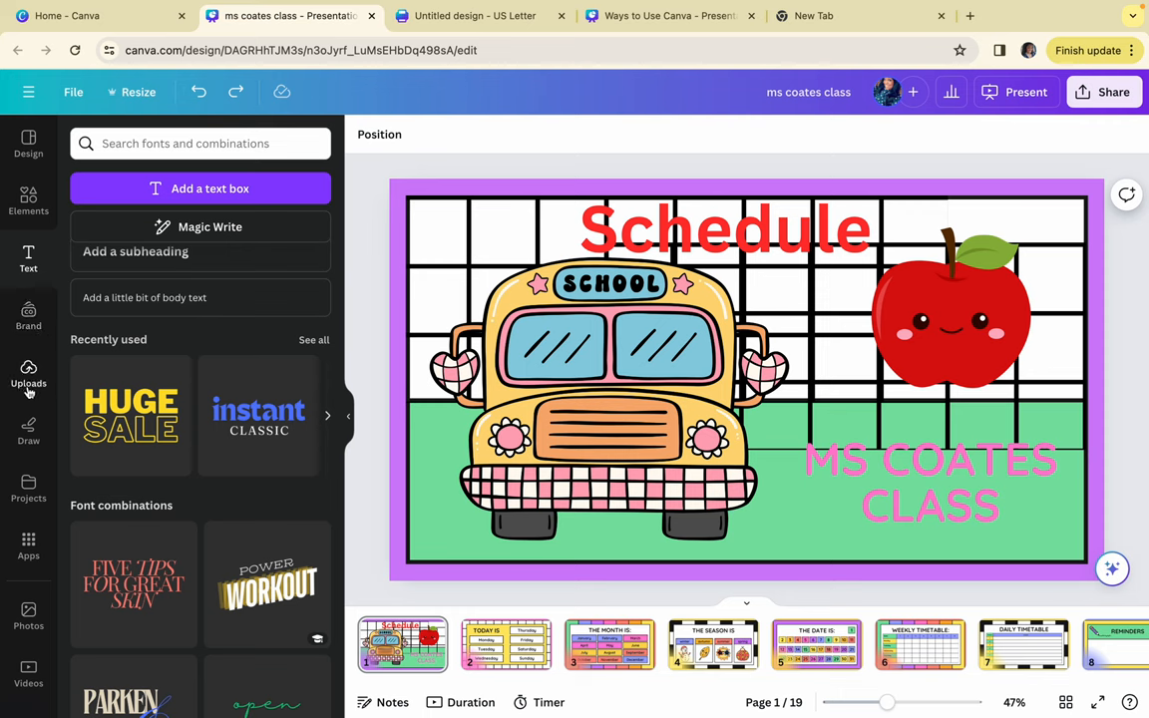
# Step: Browse the uploaded images to add the Figma logo beside the apple
pyautogui.click(28, 383)
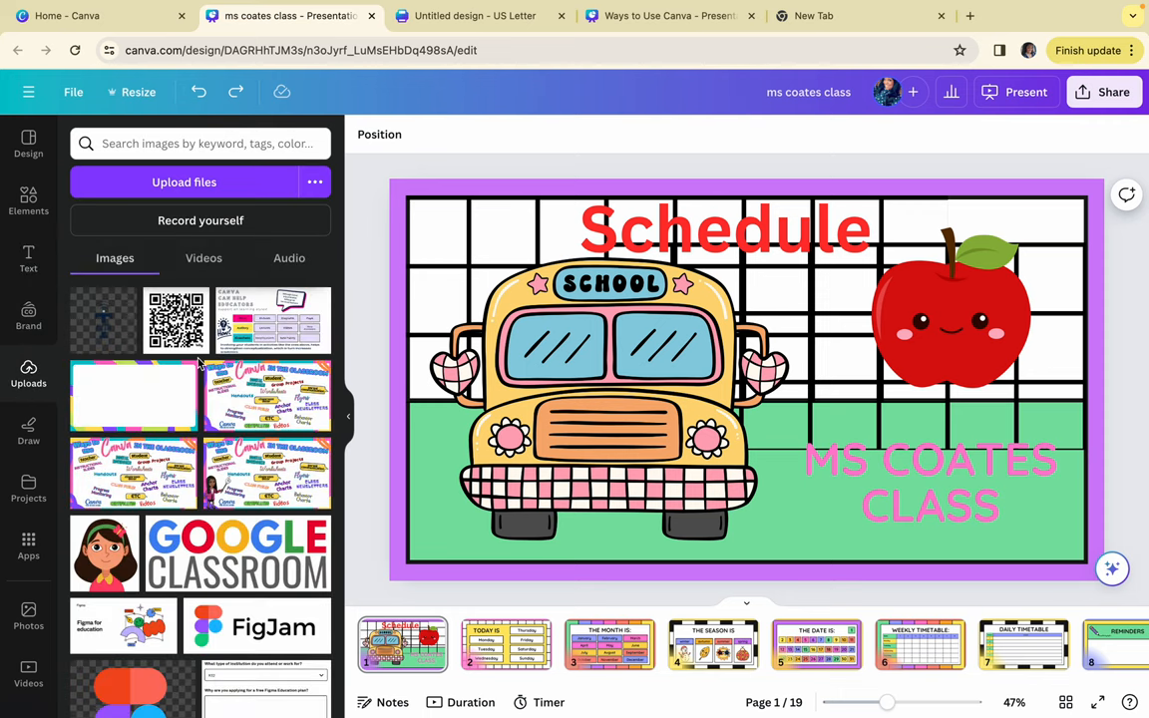
pyautogui.scroll(-3)
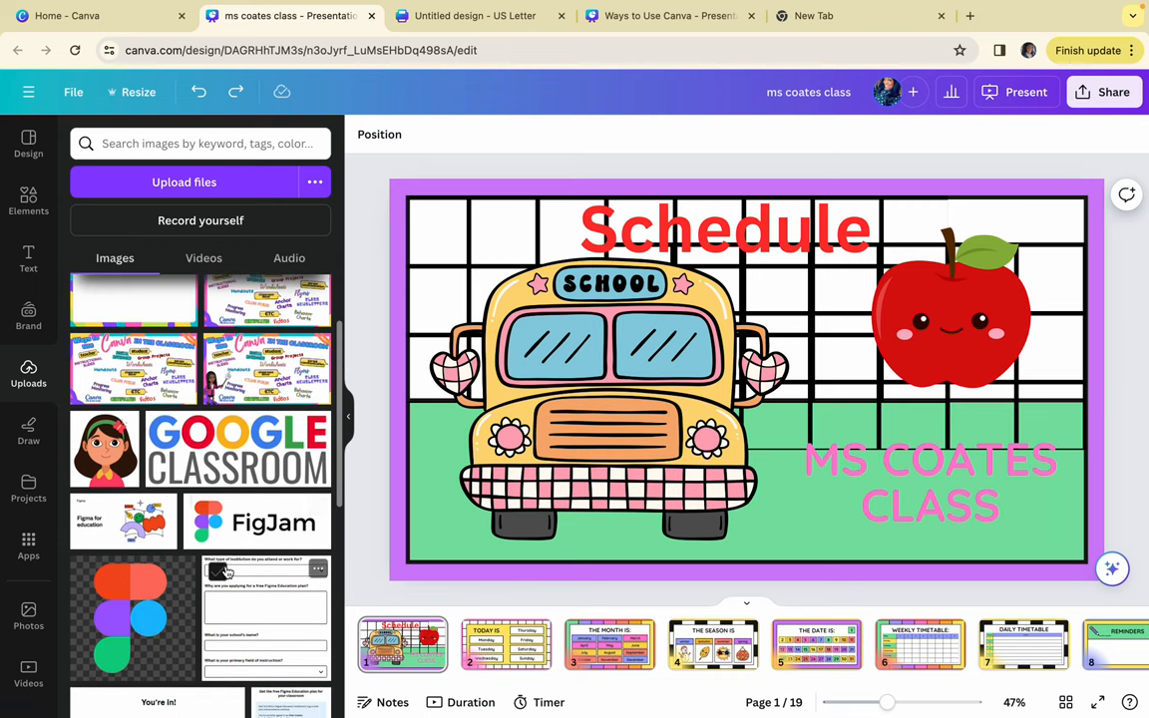
pyautogui.scroll(-3)
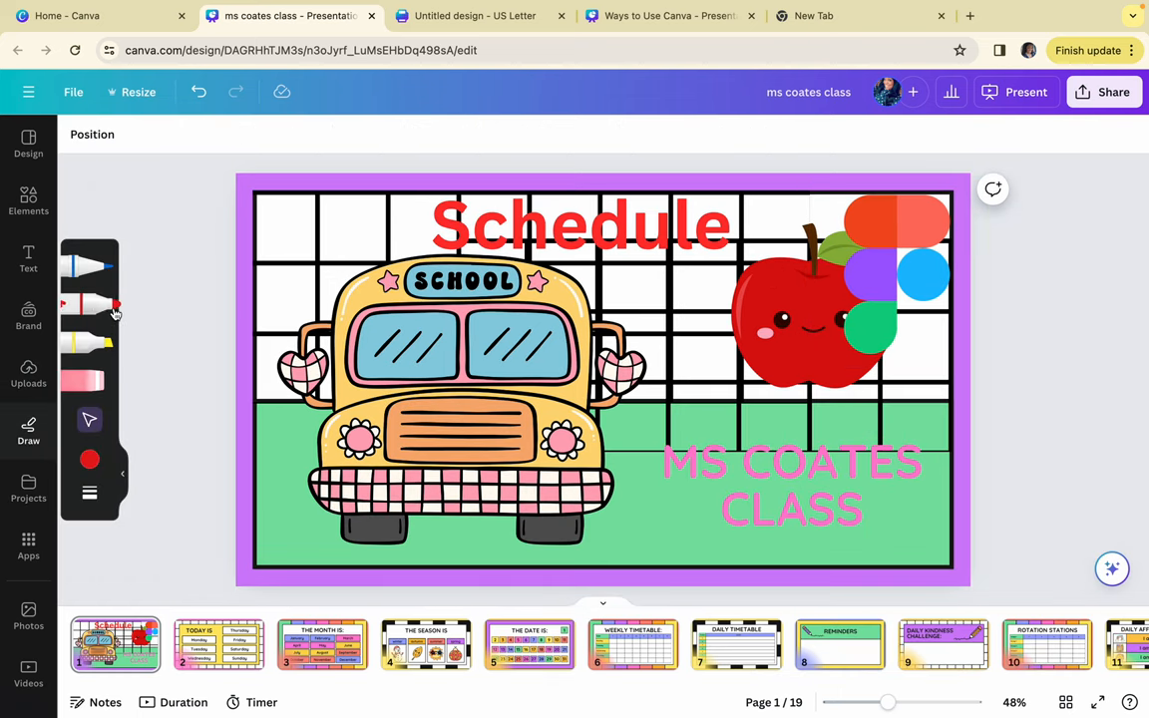
pyautogui.moveTo(839, 644)
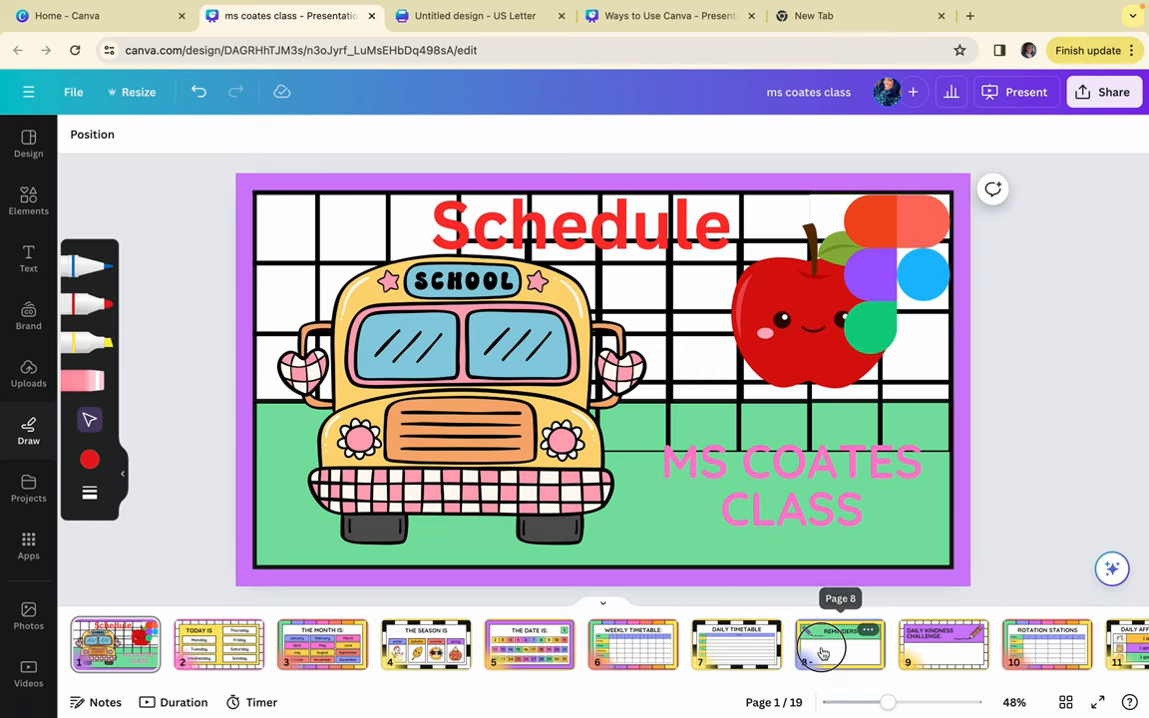
# Step: On the Reminders slide (page 8), draw 'Hello' freehand in red marker
pyautogui.click(839, 644)
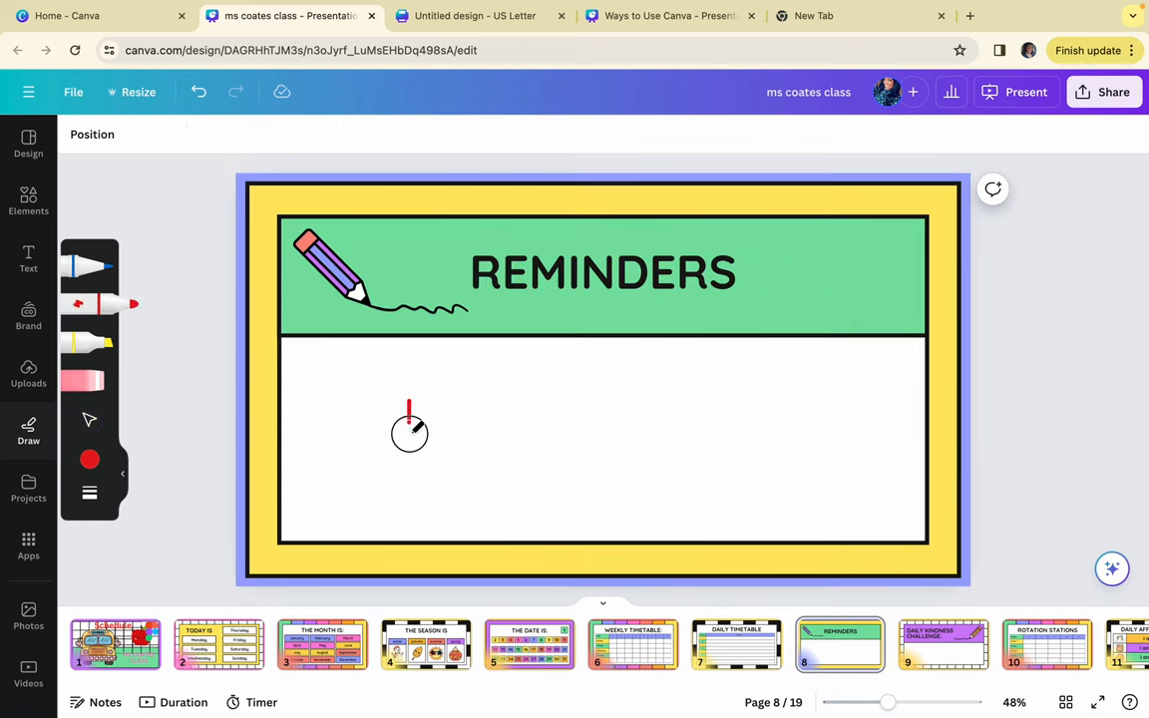
pyautogui.moveTo(409, 394); pyautogui.dragTo(419, 484)
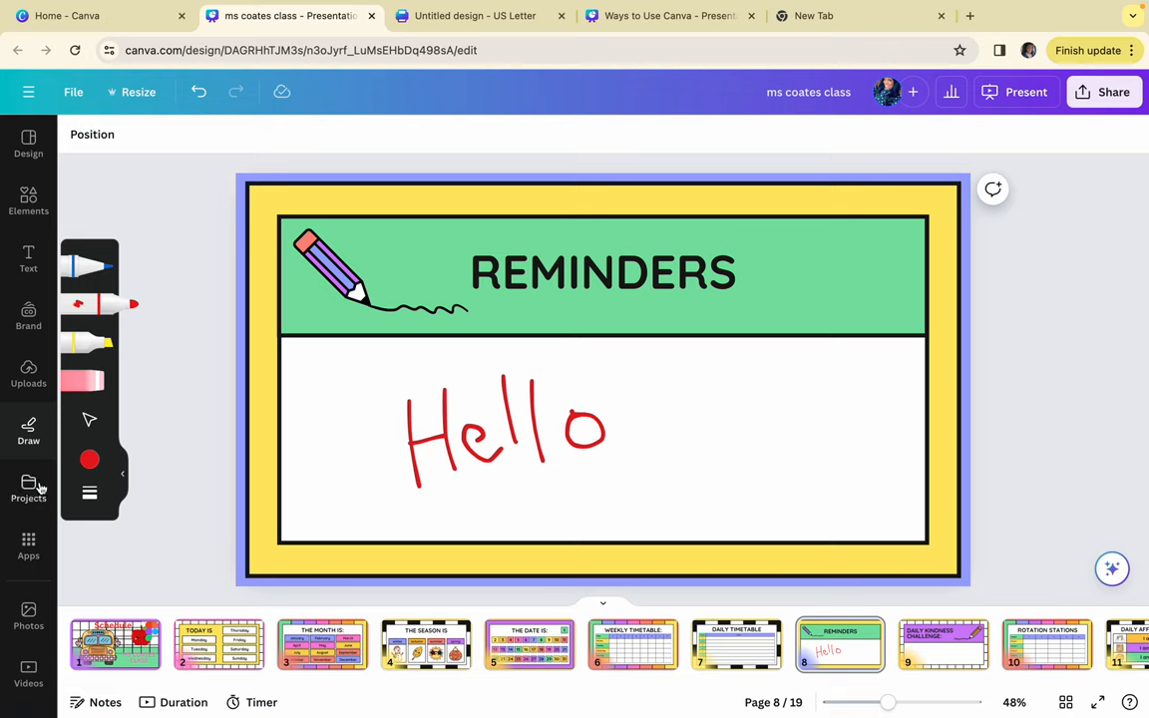
pyautogui.moveTo(28, 491)
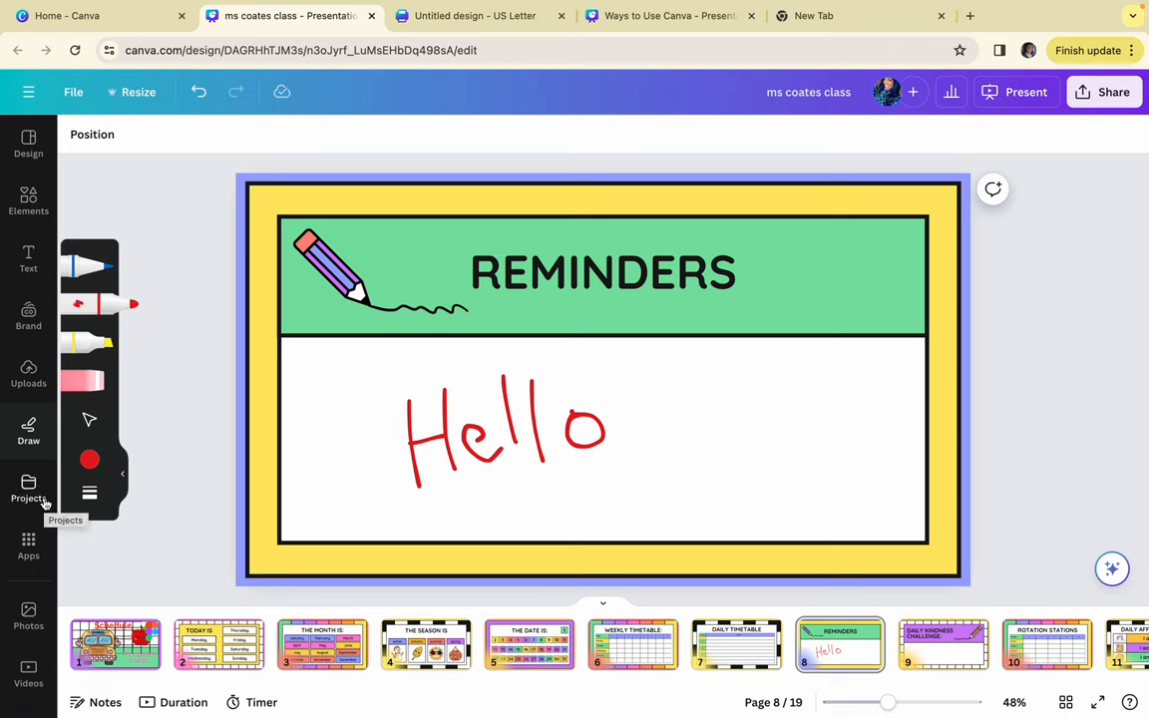
pyautogui.moveTo(28, 549)
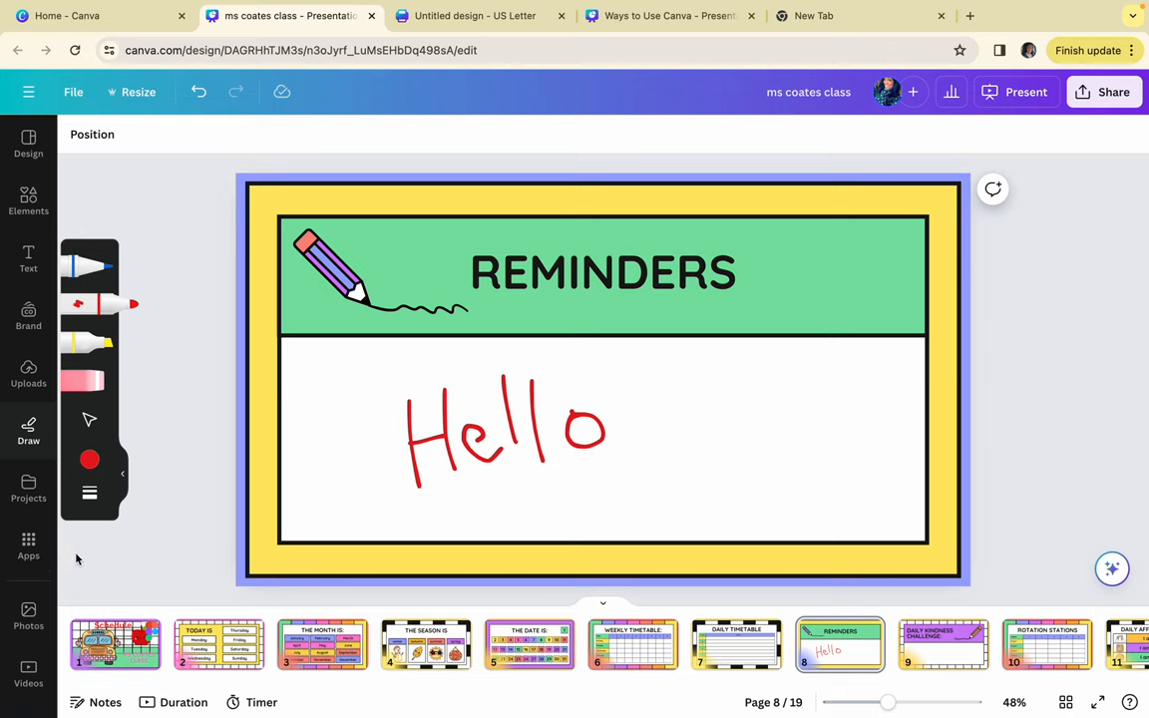
pyautogui.moveTo(88, 595)
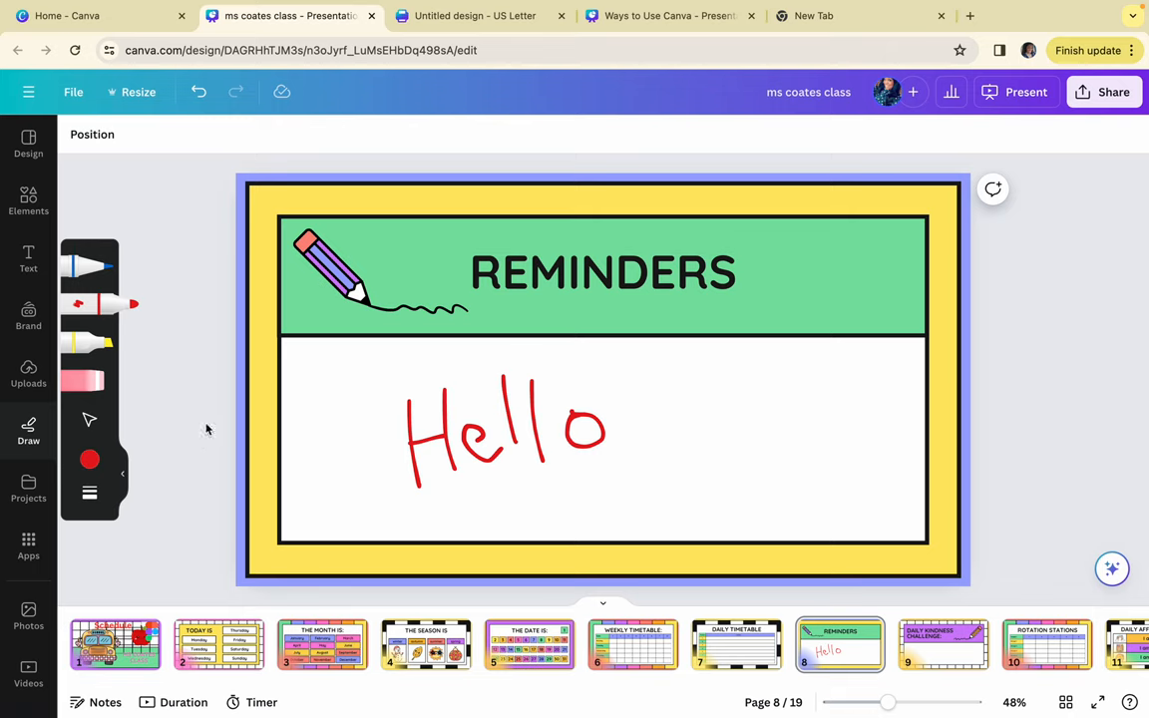
# Step: Switch to the Canva for Creativity presentation and present it full screen
pyautogui.click(95, 15)
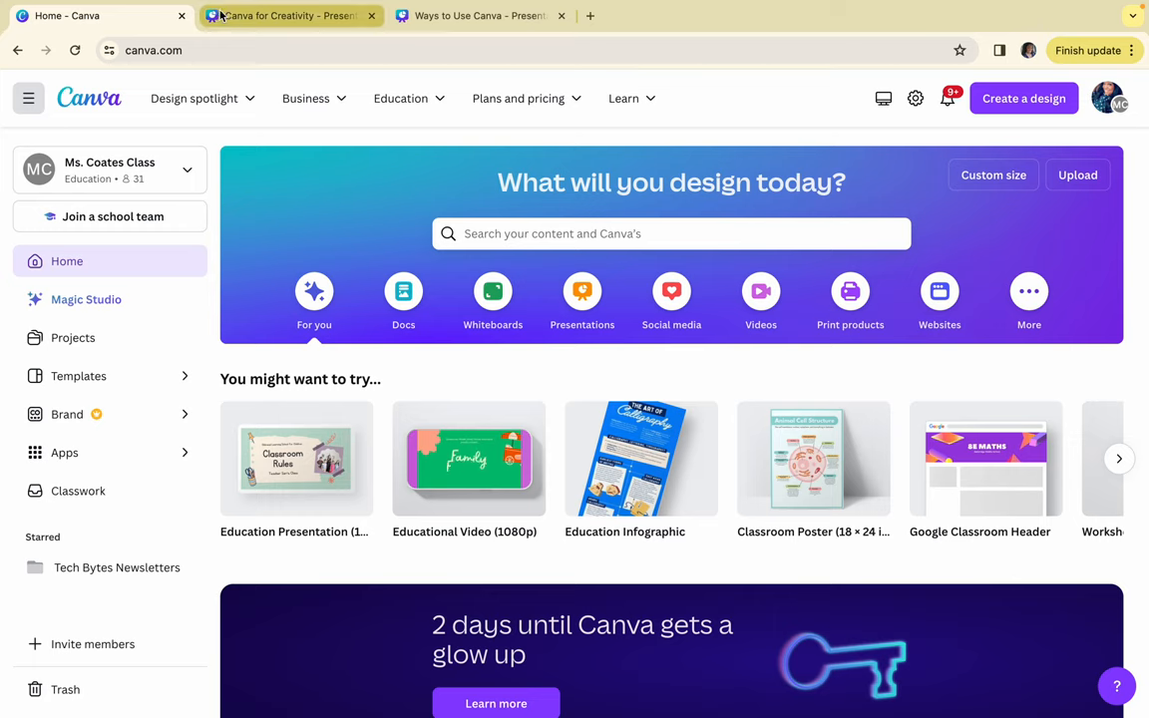
pyautogui.click(289, 15)
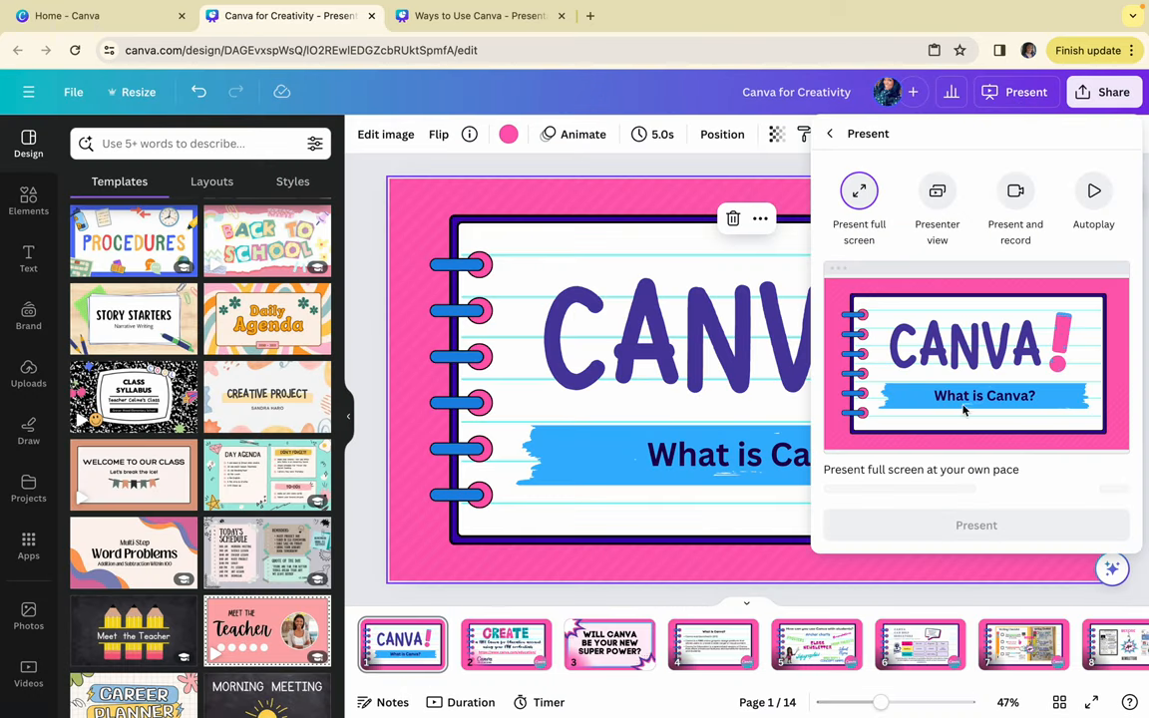
pyautogui.click(859, 191)
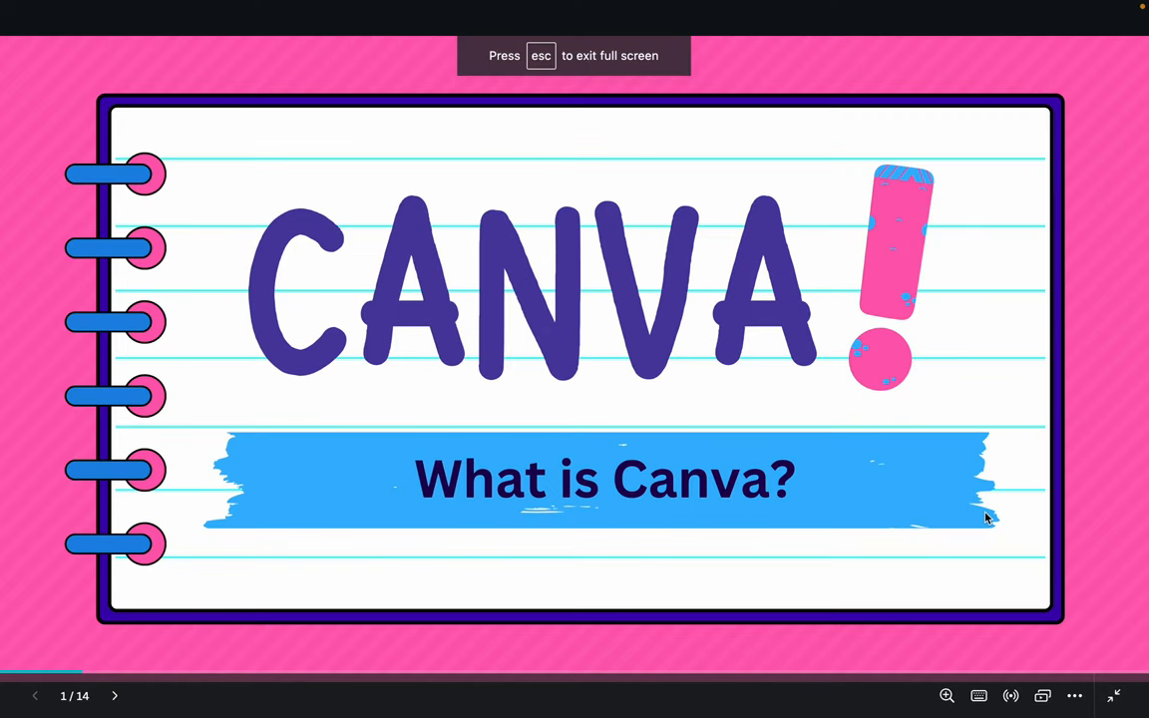